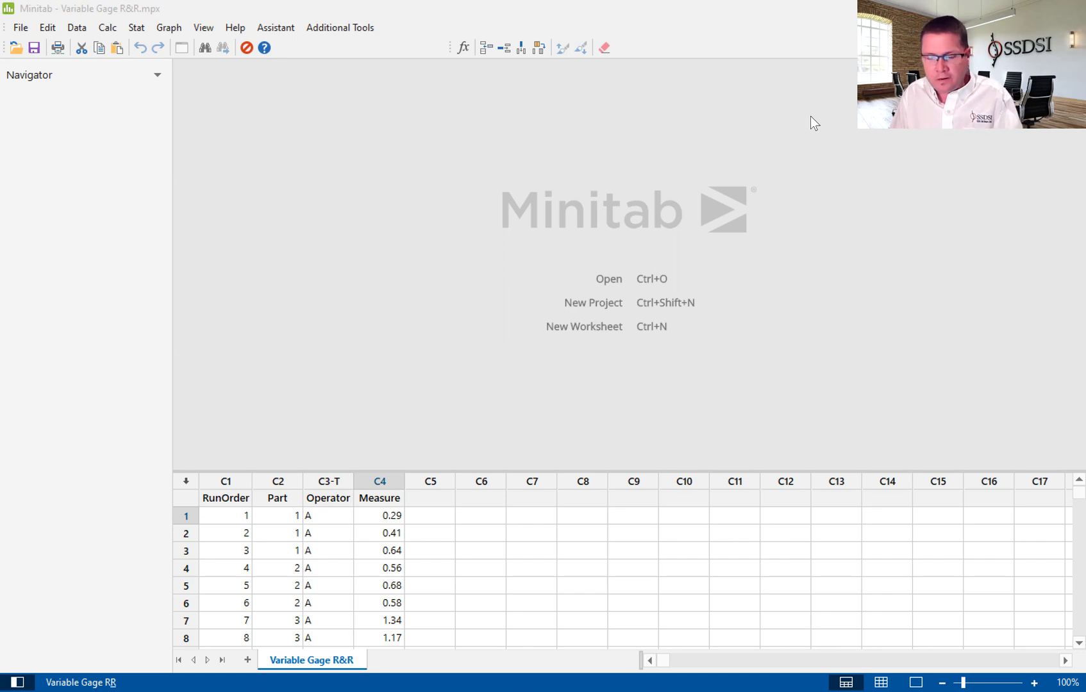
pyautogui.moveTo(504, 95)
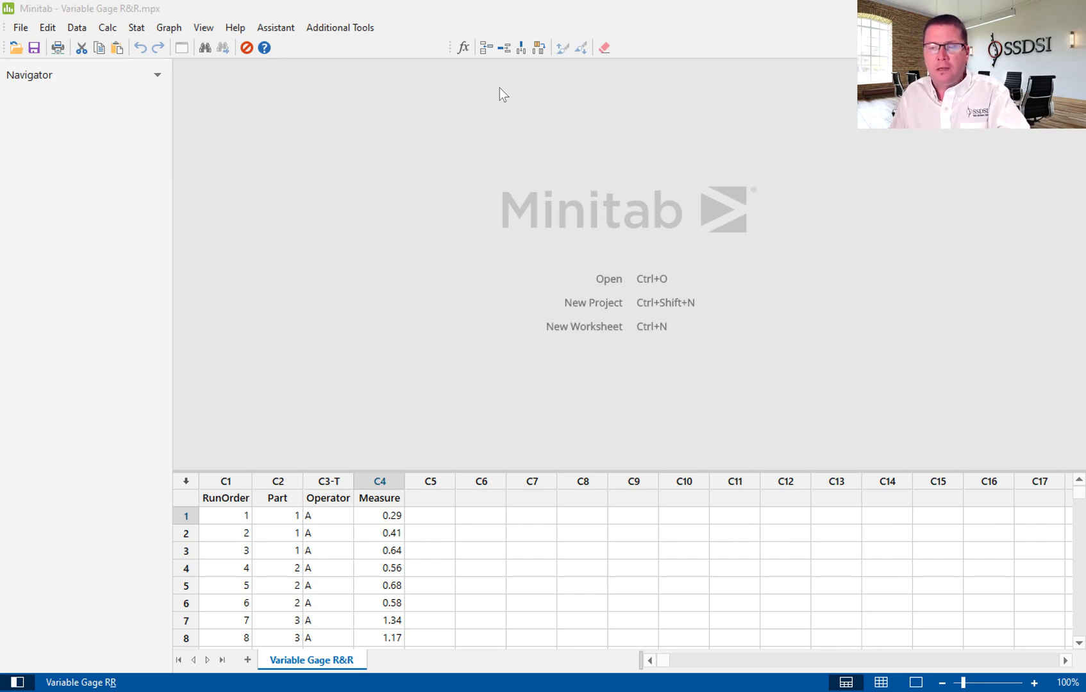
pyautogui.moveTo(509, 406)
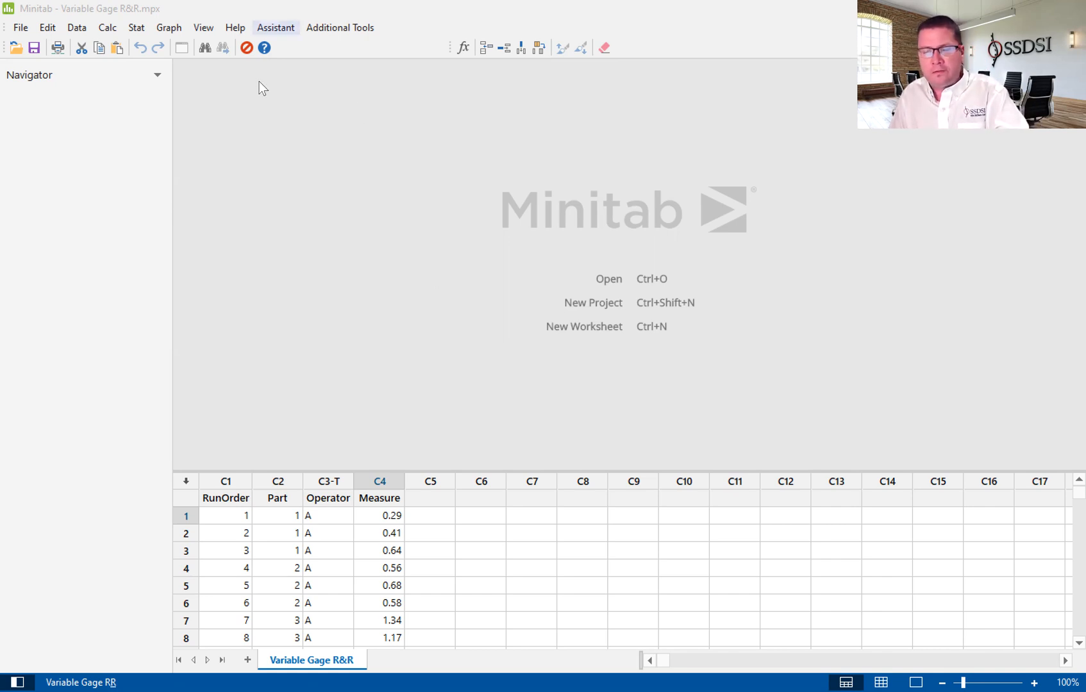
# - Show the Assistant menu of guided analyses over the Variable Gage R&R worksheet
pyautogui.click(274, 27)
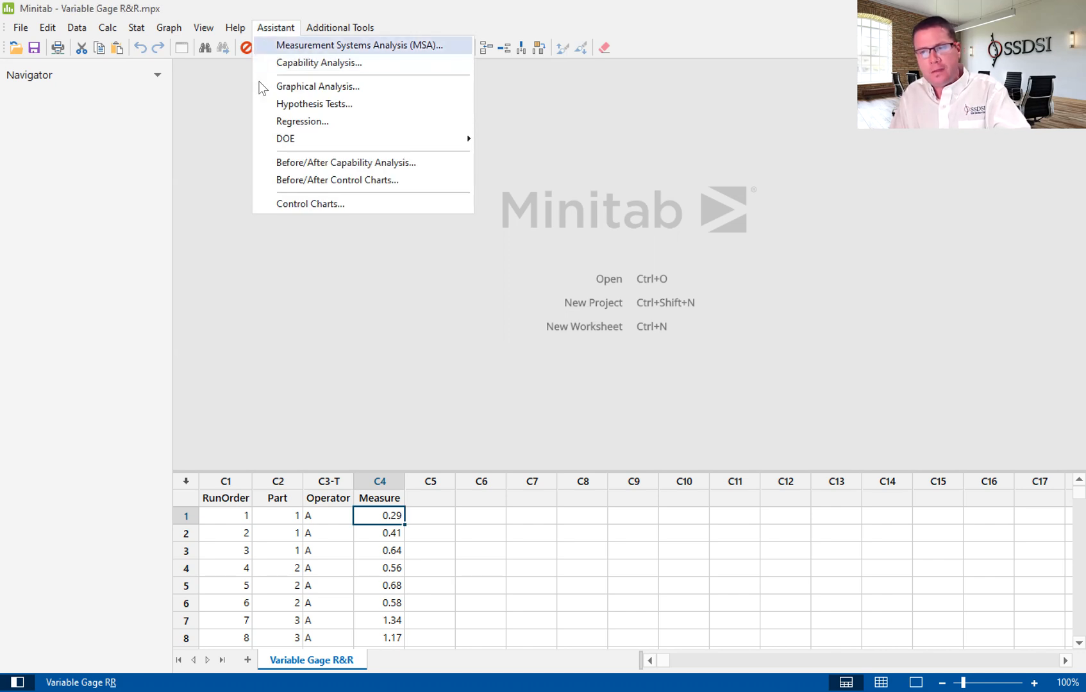
pyautogui.moveTo(359, 45)
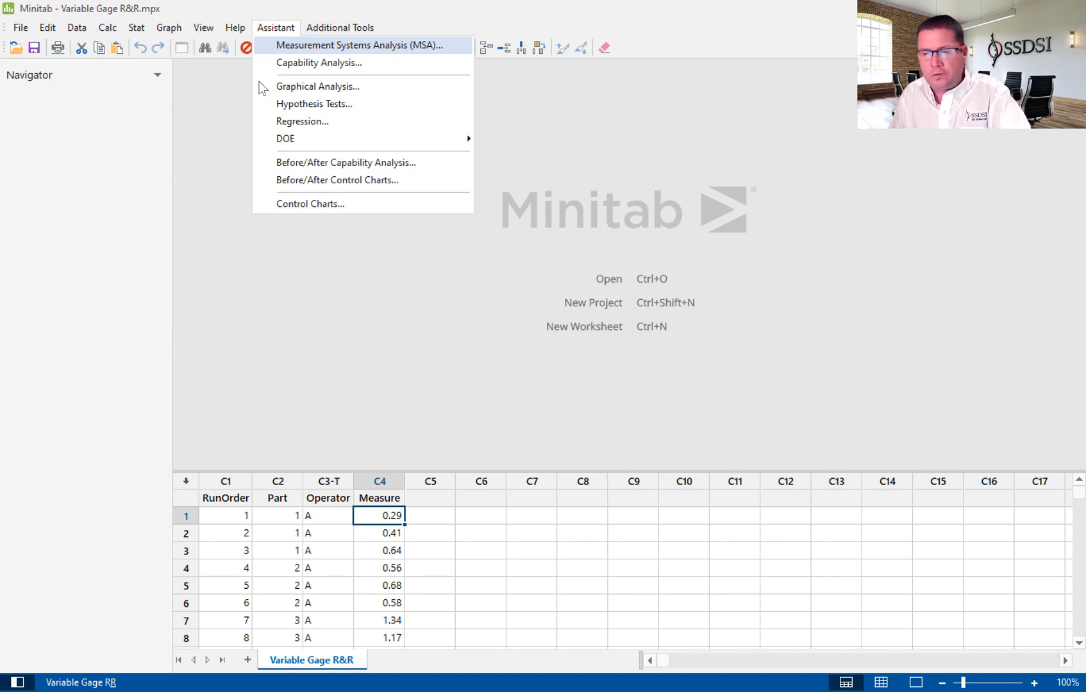
# - Bring up the Measurement Systems Analysis chooser with its Gage R&R and attribute agreement options
pyautogui.click(359, 44)
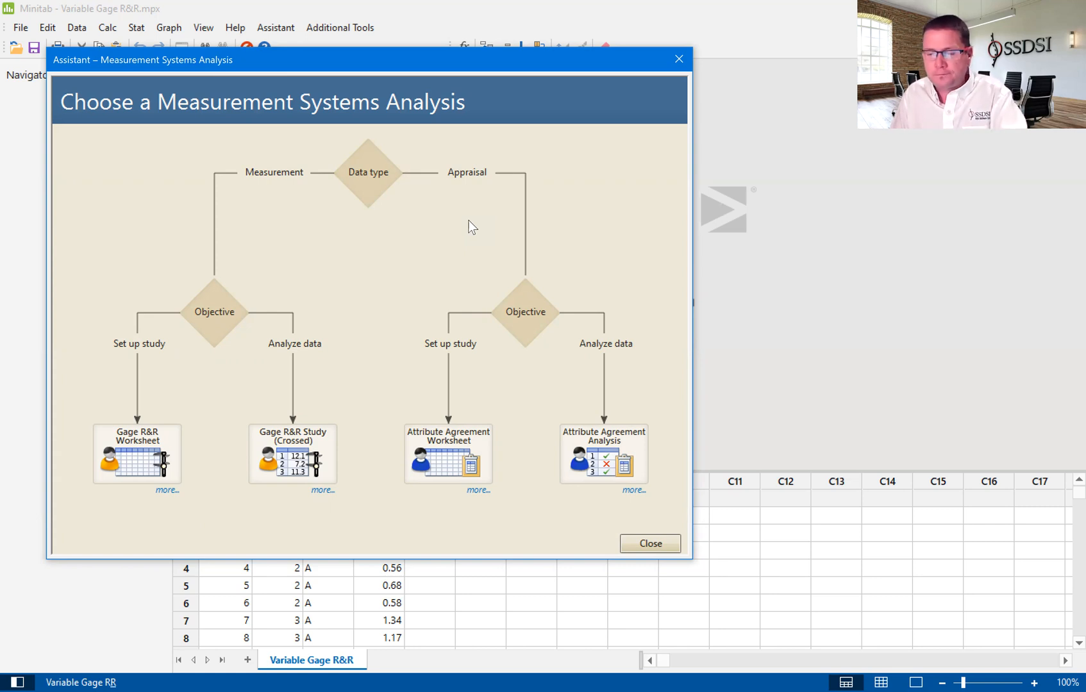
pyautogui.moveTo(334, 276)
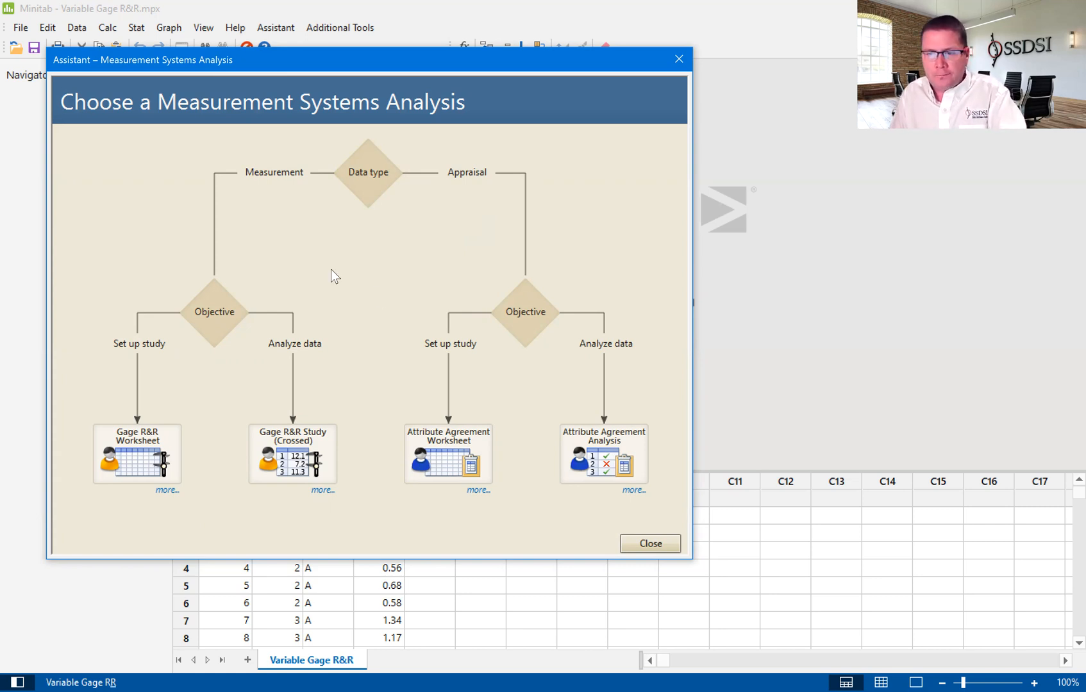
pyautogui.moveTo(271, 232)
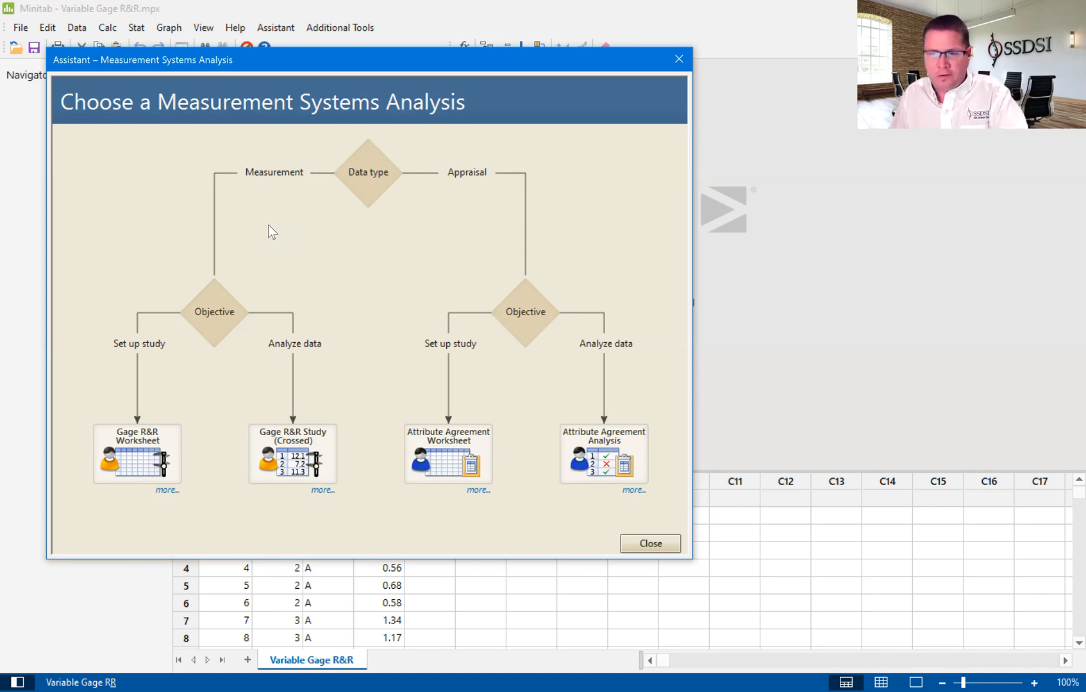
pyautogui.moveTo(469, 187)
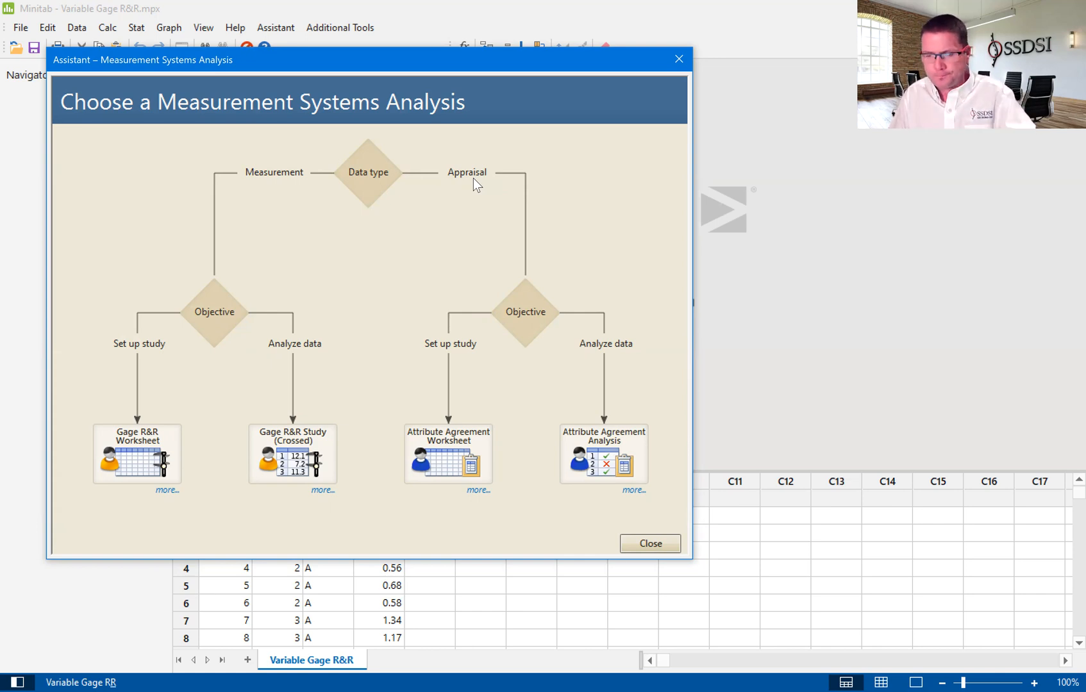
pyautogui.moveTo(368, 172)
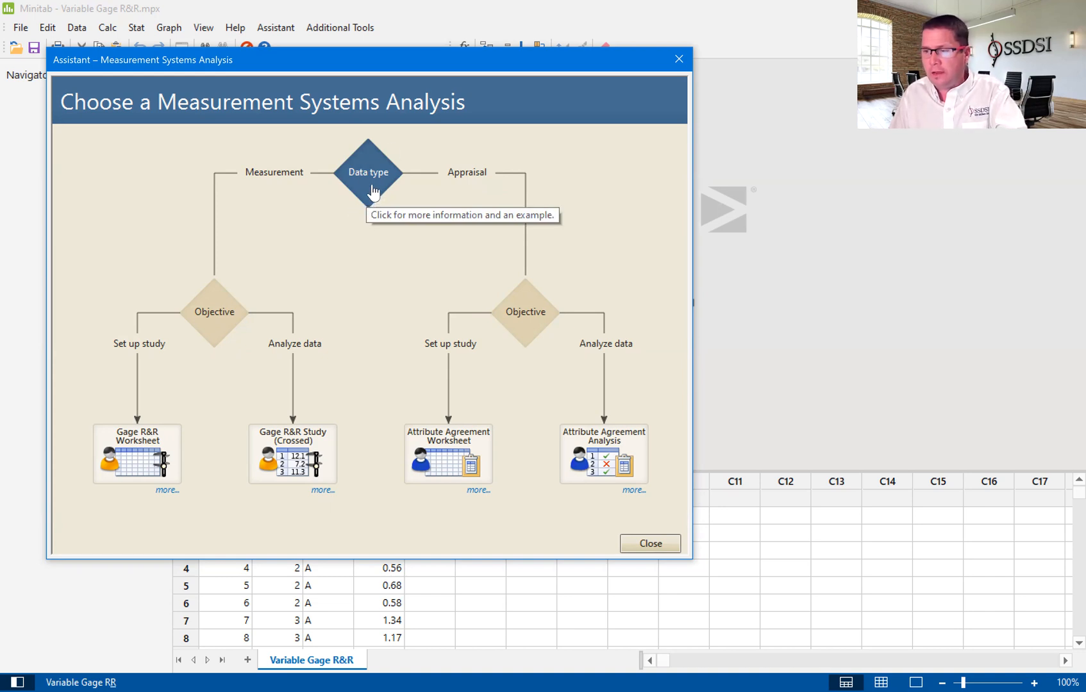
pyautogui.click(366, 172)
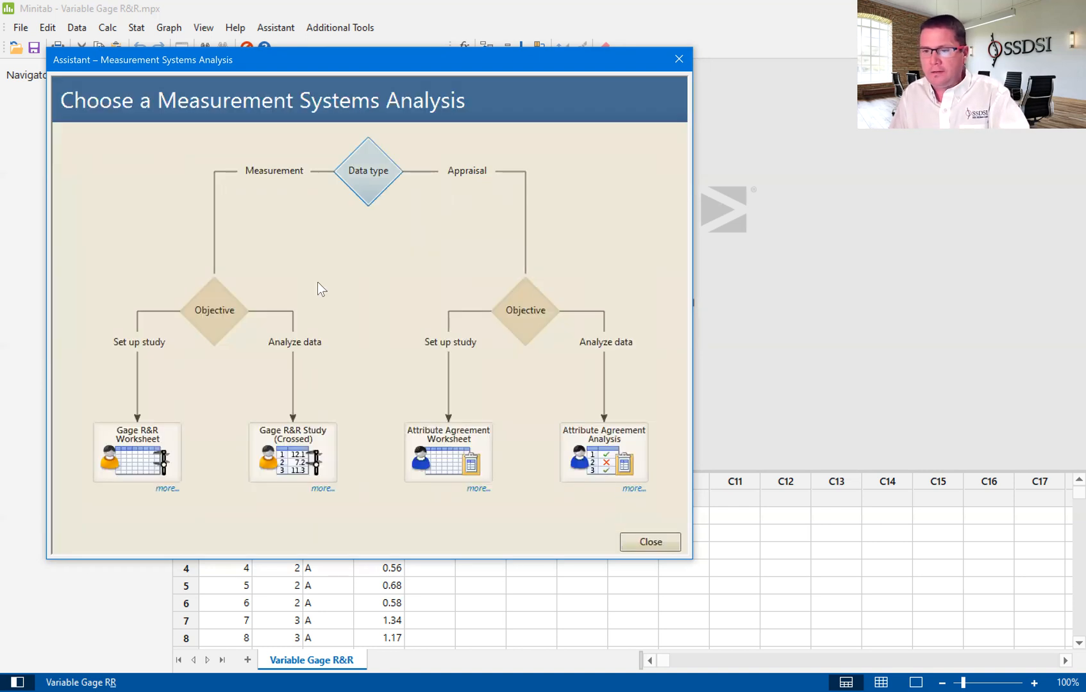
pyautogui.moveTo(213, 310)
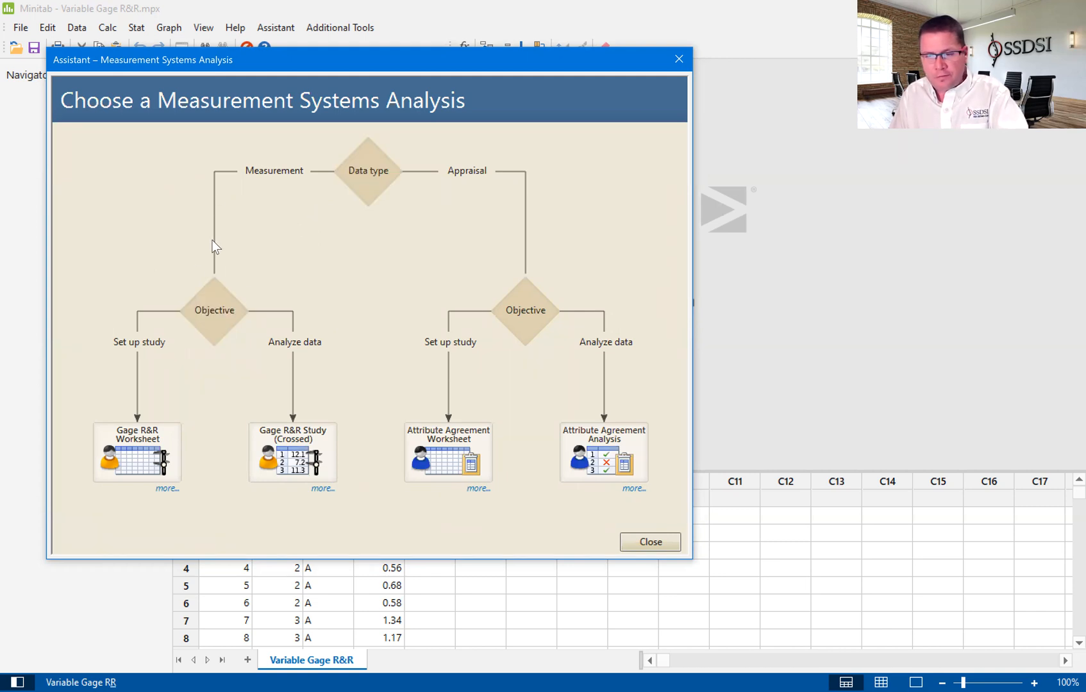
pyautogui.moveTo(175, 323)
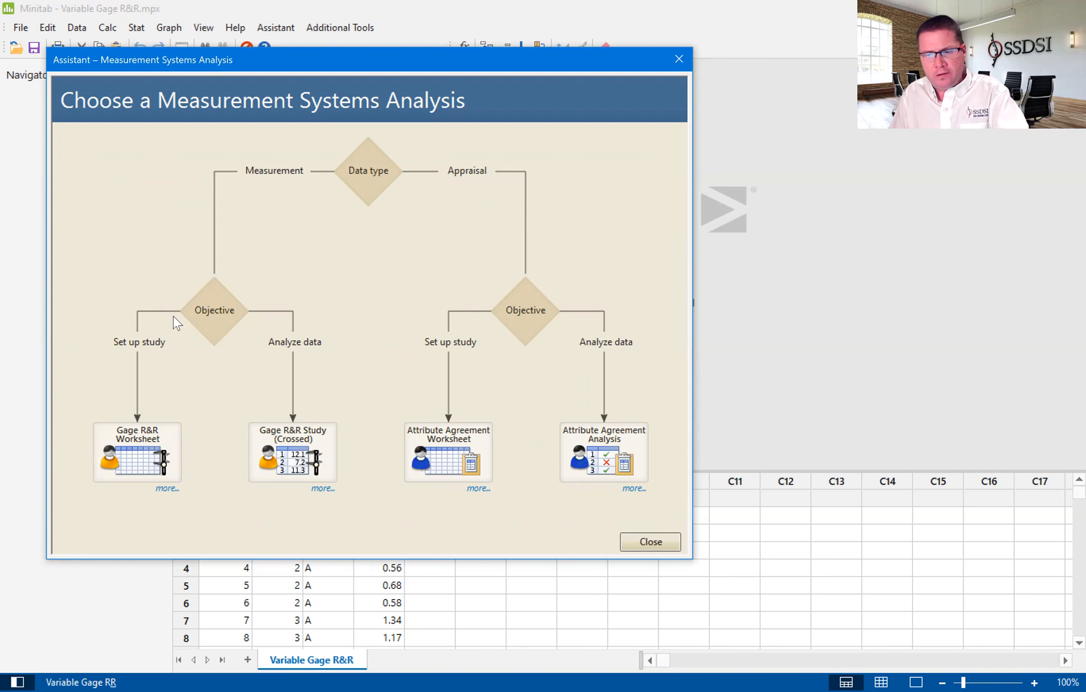
pyautogui.moveTo(307, 346)
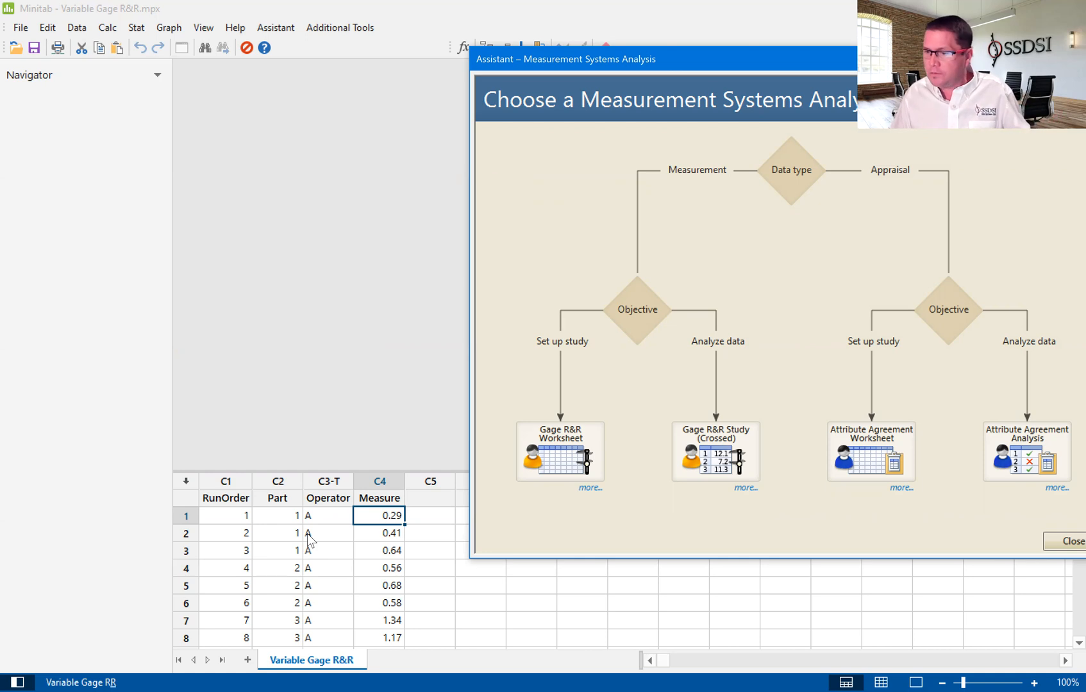
pyautogui.moveTo(201, 573)
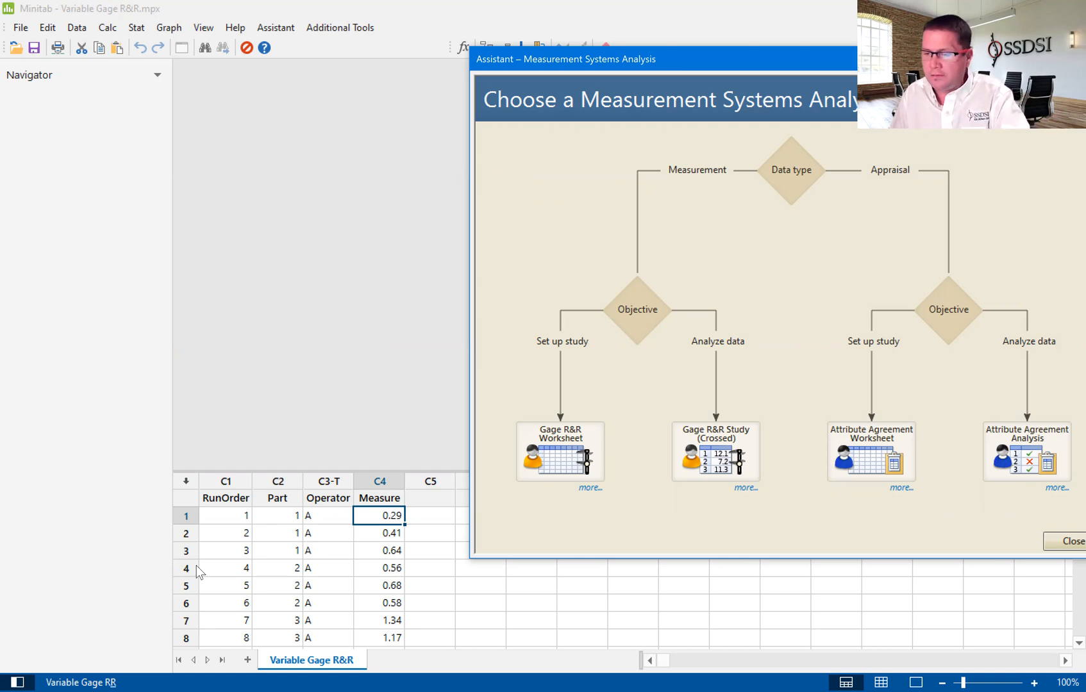
pyautogui.moveTo(636, 309)
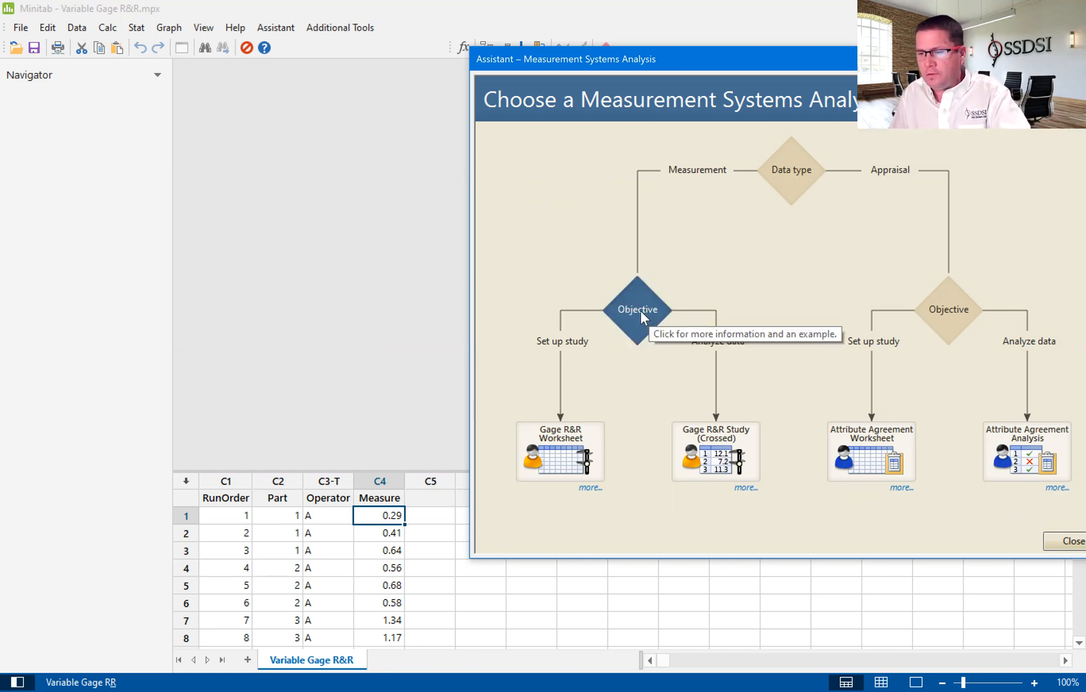
# - Show what the Objective choice means: setting up a study versus analysing measurement data
pyautogui.click(636, 309)
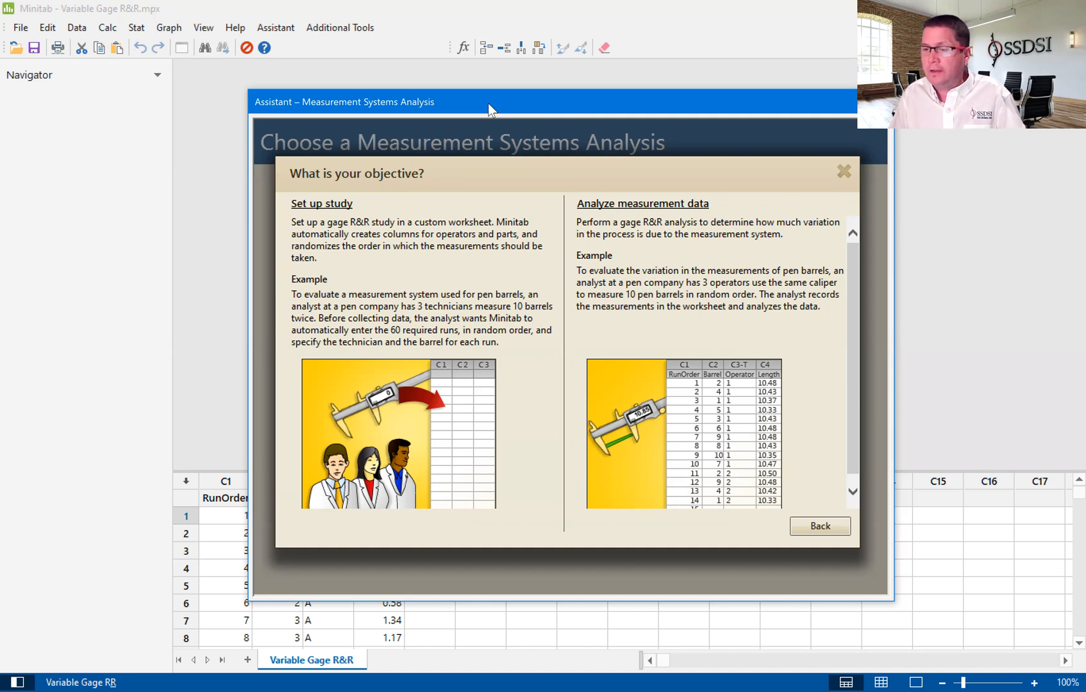
pyautogui.moveTo(493, 348)
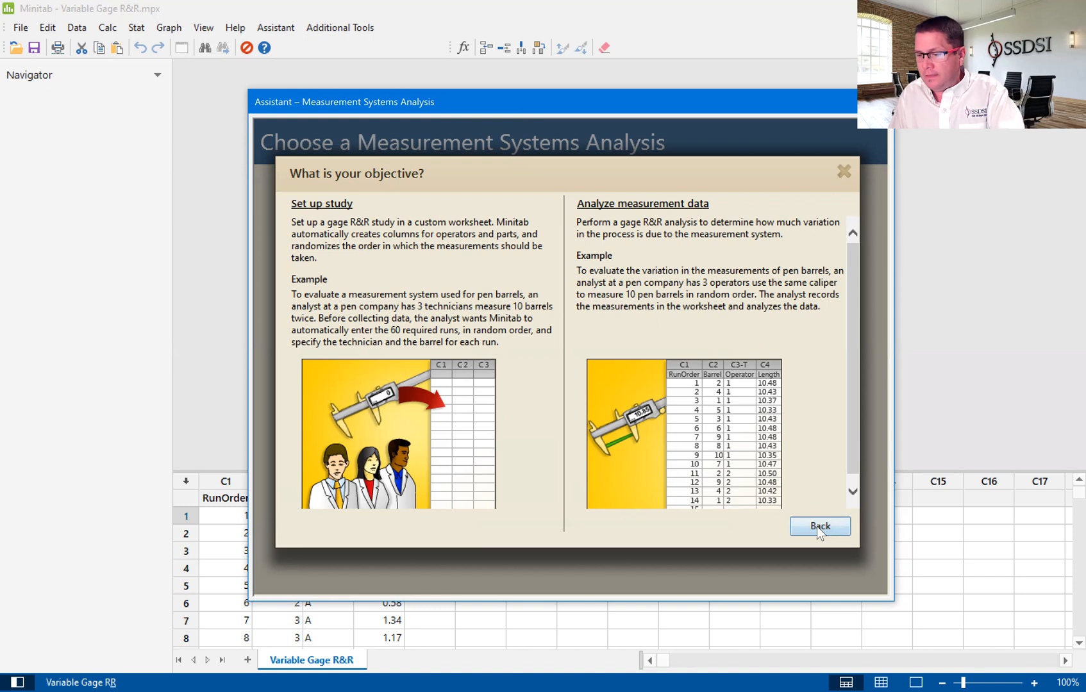
# - Go back from the objective explanation to the MSA chooser with both study paths
pyautogui.click(819, 525)
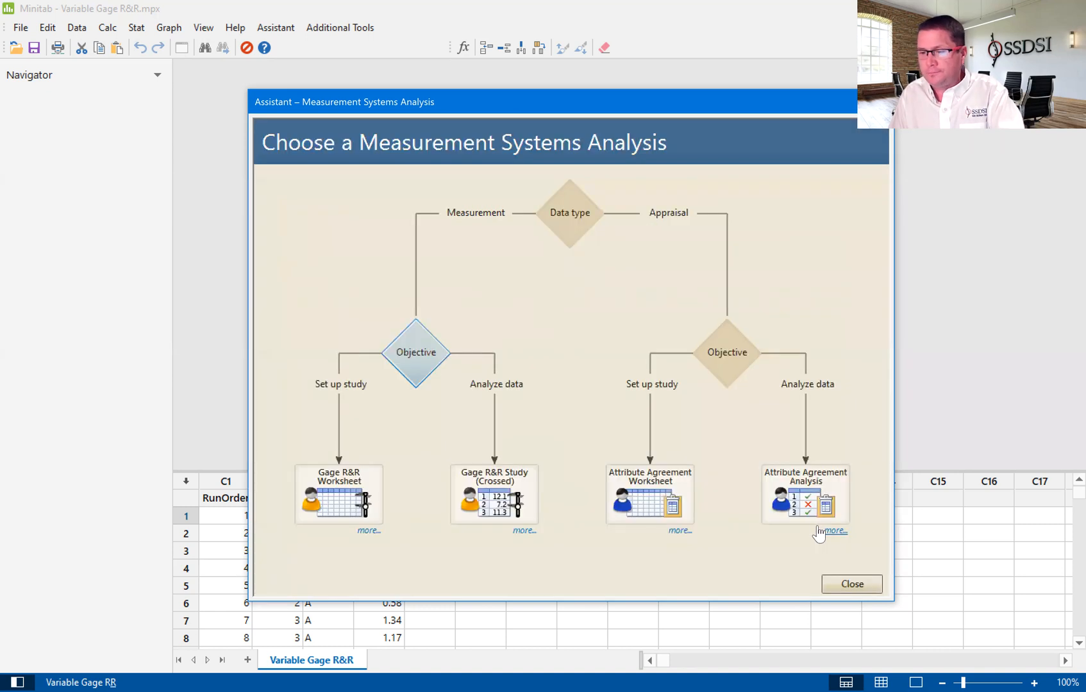
pyautogui.moveTo(831, 531)
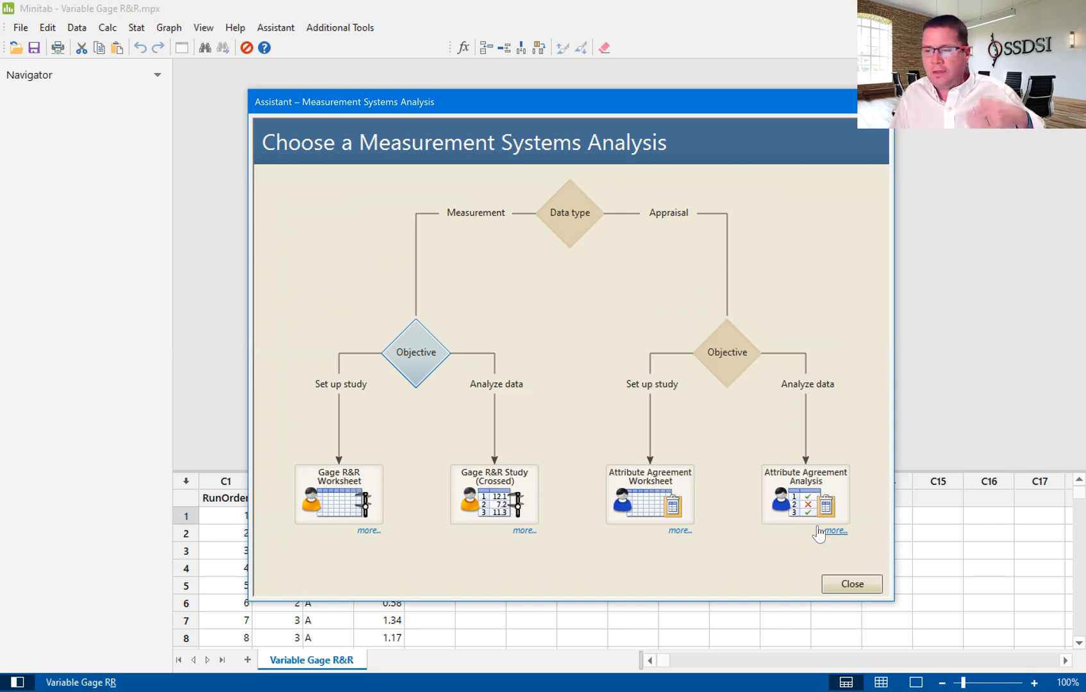
pyautogui.moveTo(385, 509)
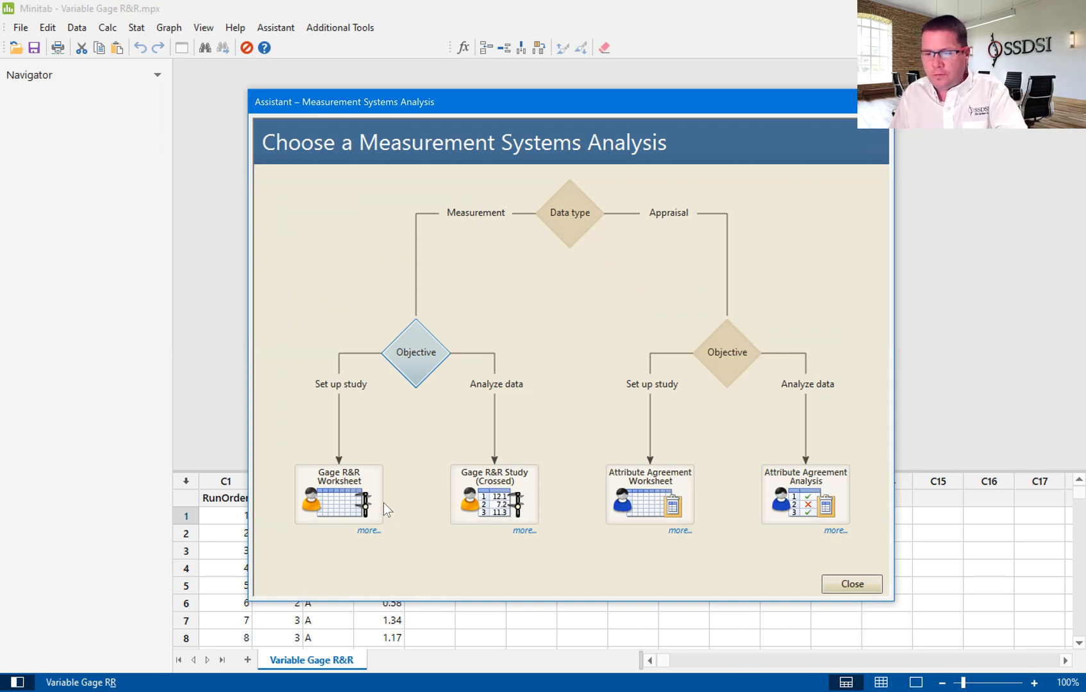
pyautogui.moveTo(338, 495)
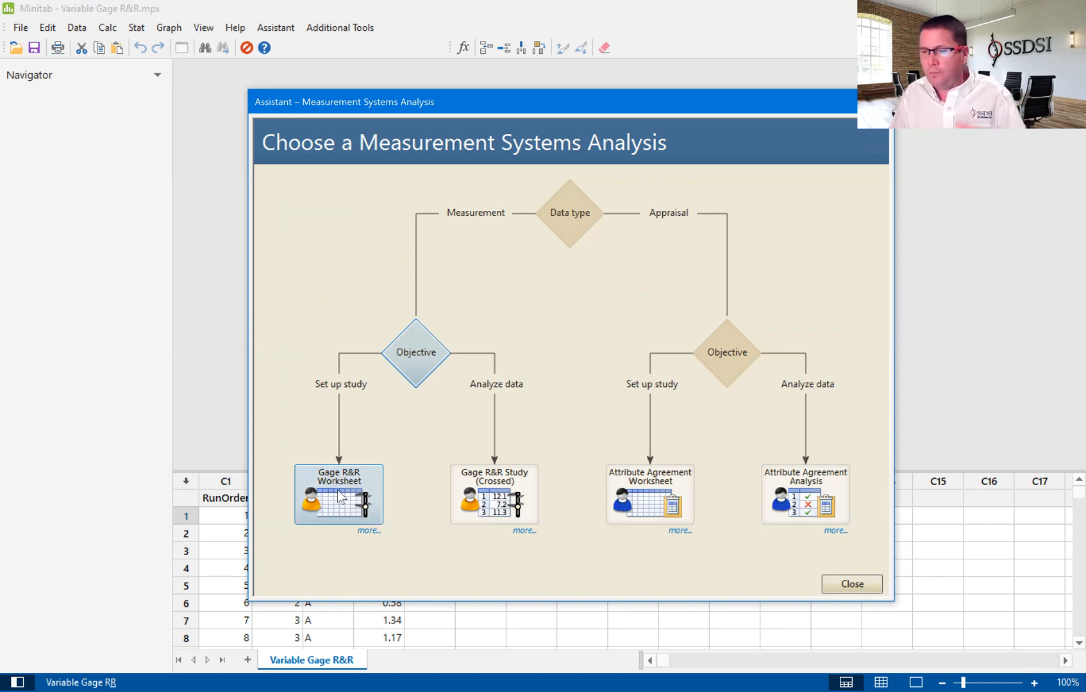
# - In Create Gage R&R Worksheet, name operators 1-3 (Ke…, Jen, Eri…) keeping 10 parts and 2 replicates
pyautogui.click(338, 495)
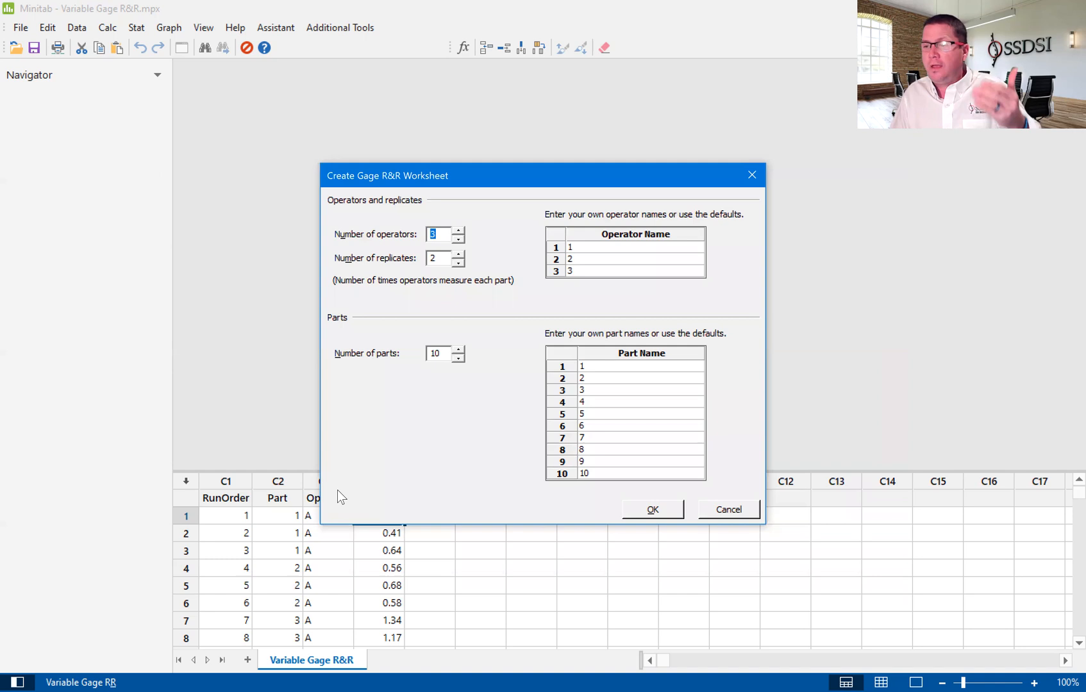
pyautogui.moveTo(96, 309)
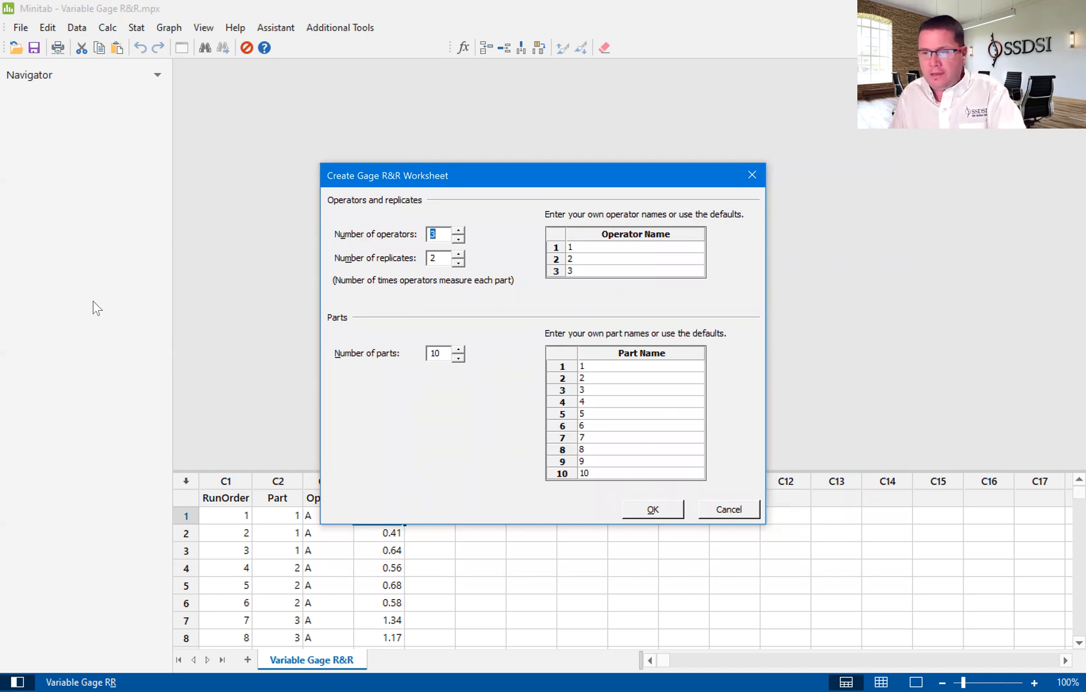
pyautogui.moveTo(386, 175); pyautogui.dragTo(491, 152)
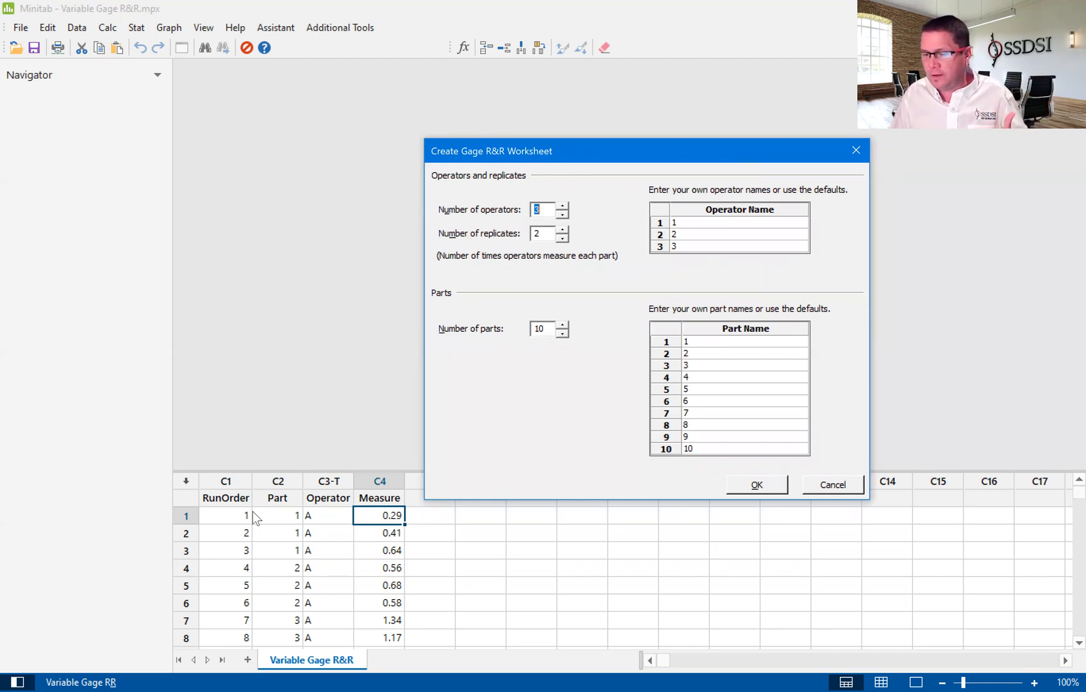
pyautogui.moveTo(65, 486)
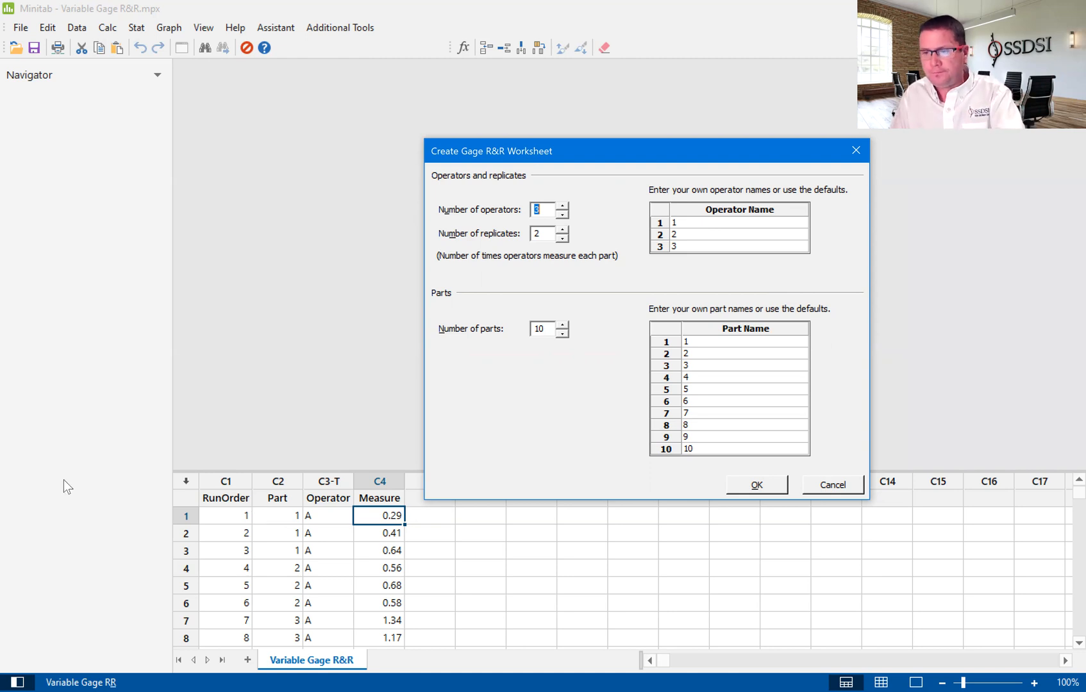
pyautogui.moveTo(506, 233)
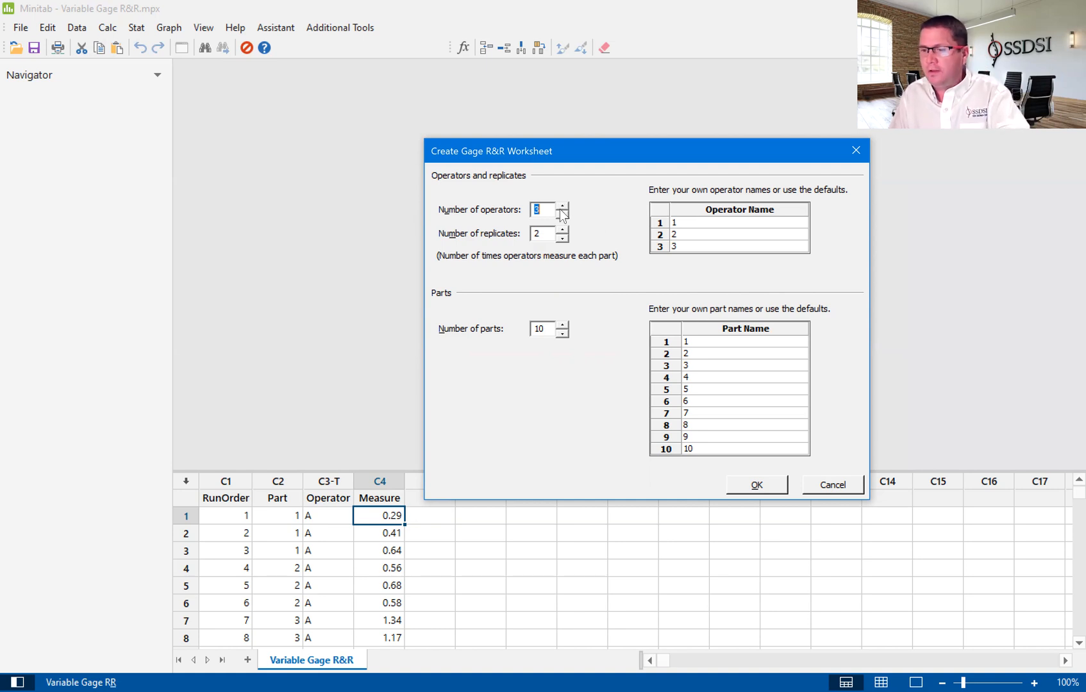
pyautogui.moveTo(696, 233)
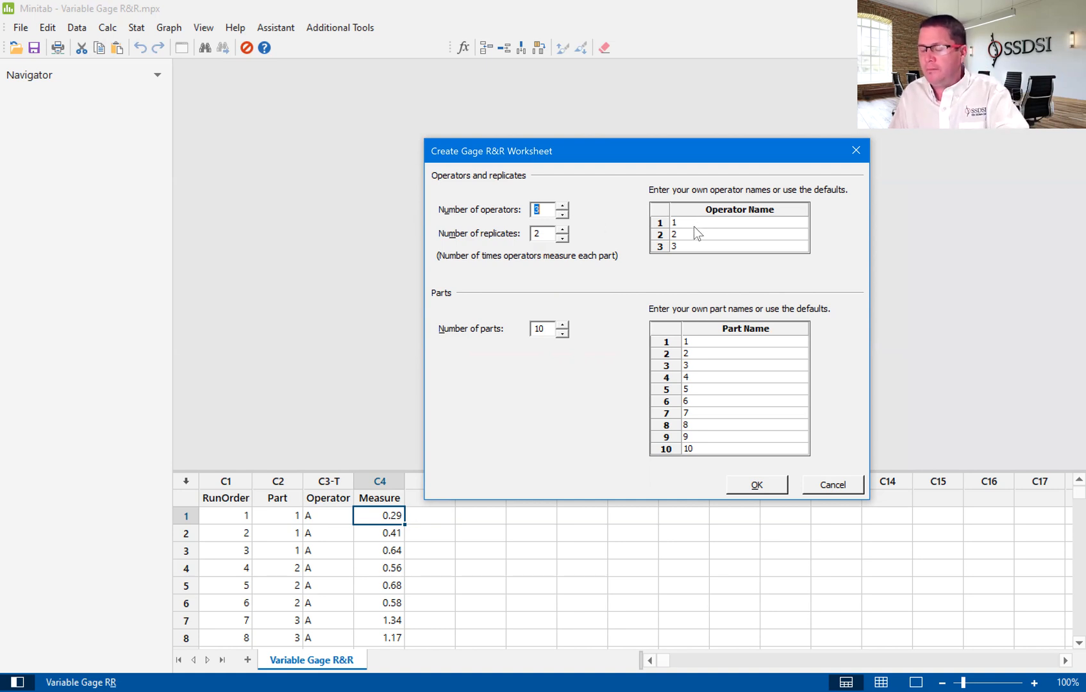
pyautogui.click(692, 222)
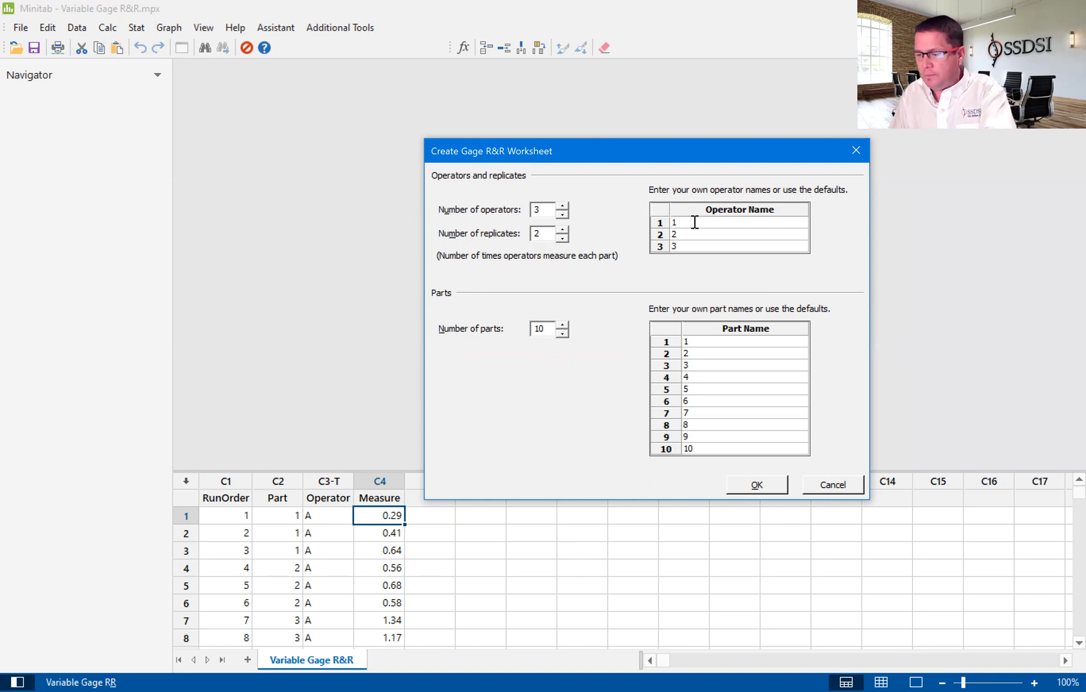
pyautogui.write('Kevin')
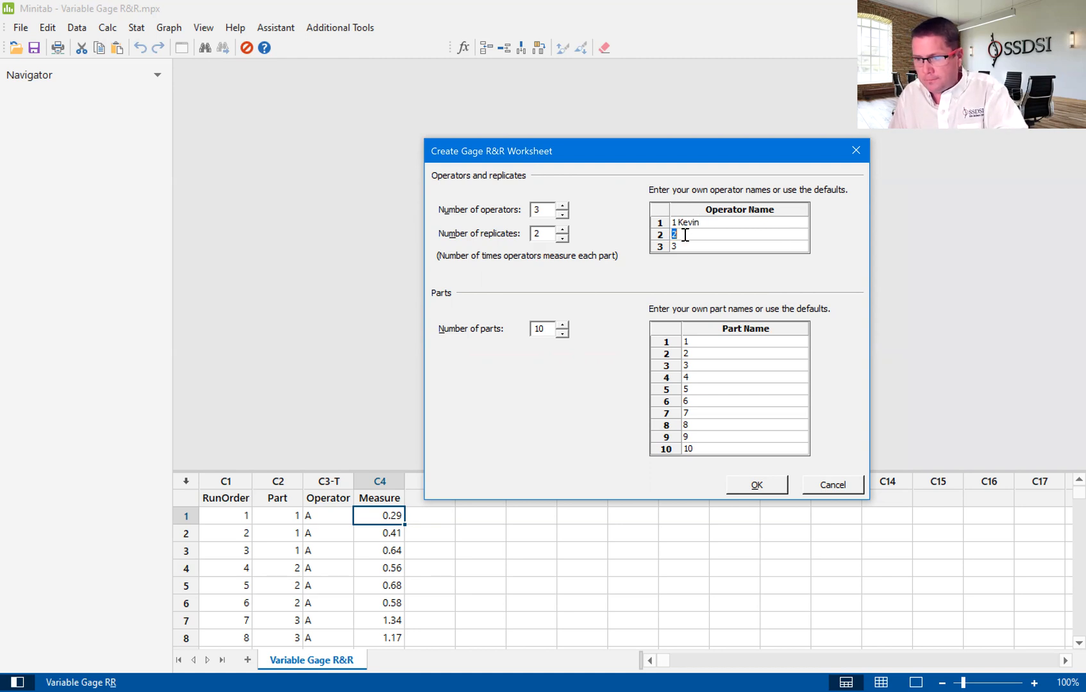
pyautogui.write('J')
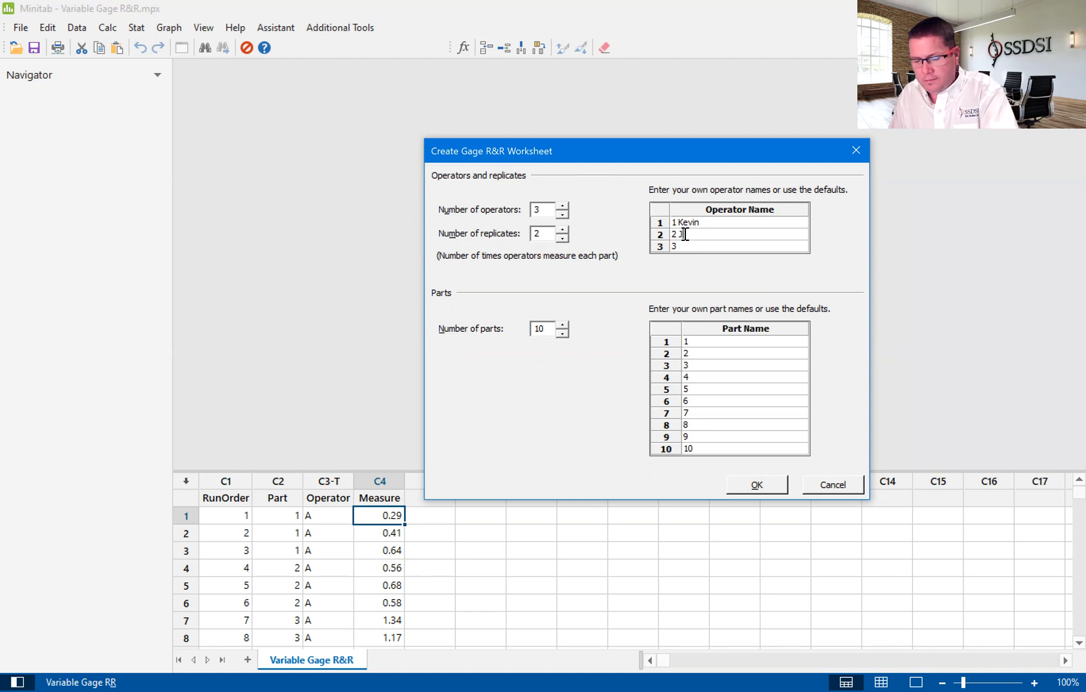
pyautogui.write('en')
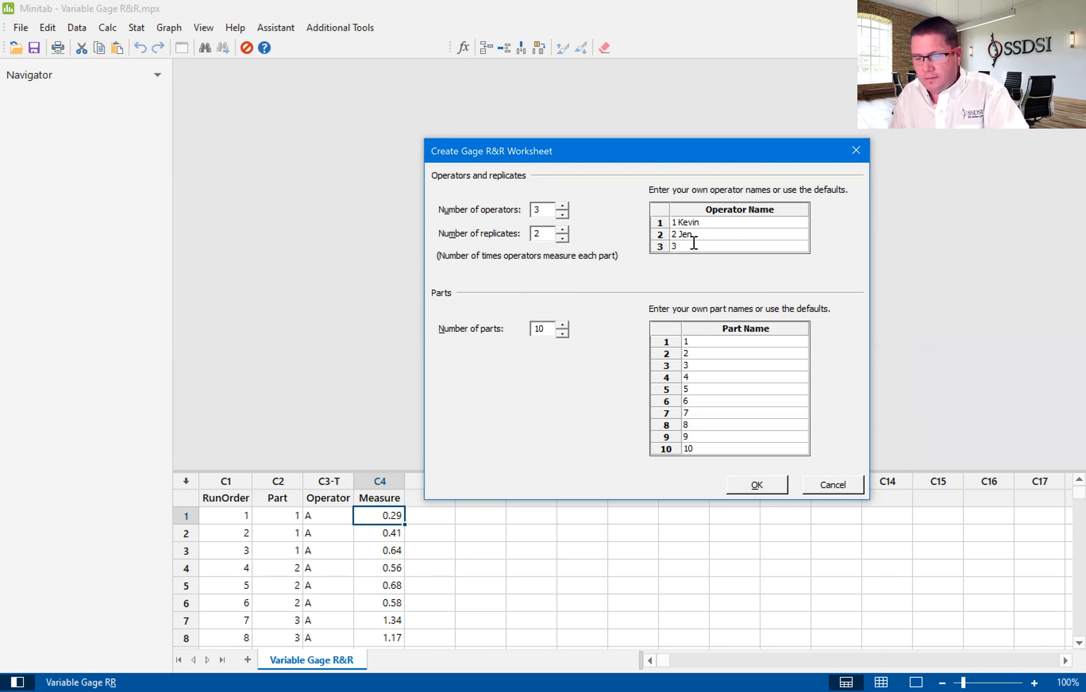
pyautogui.write('Erin')
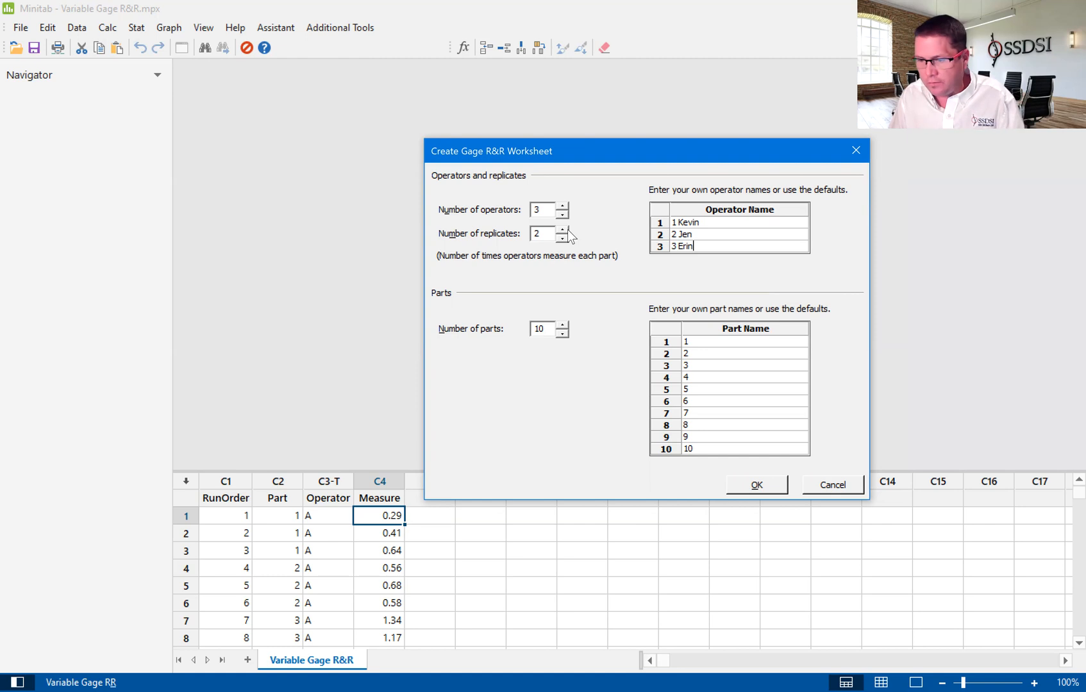
pyautogui.moveTo(400, 338)
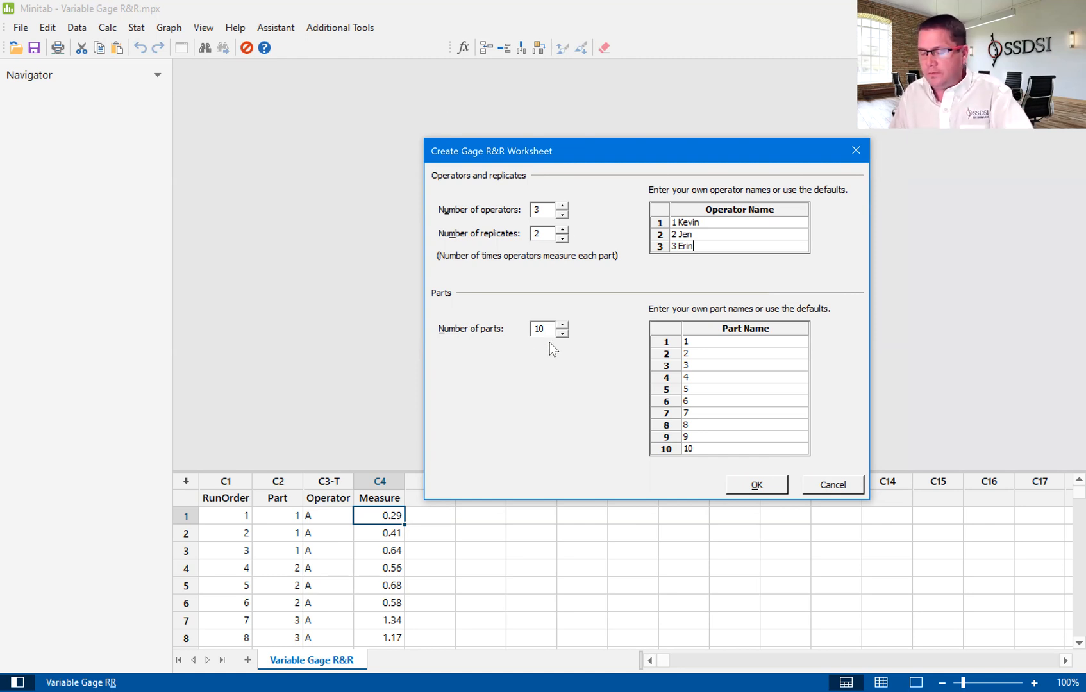
pyautogui.moveTo(568, 336)
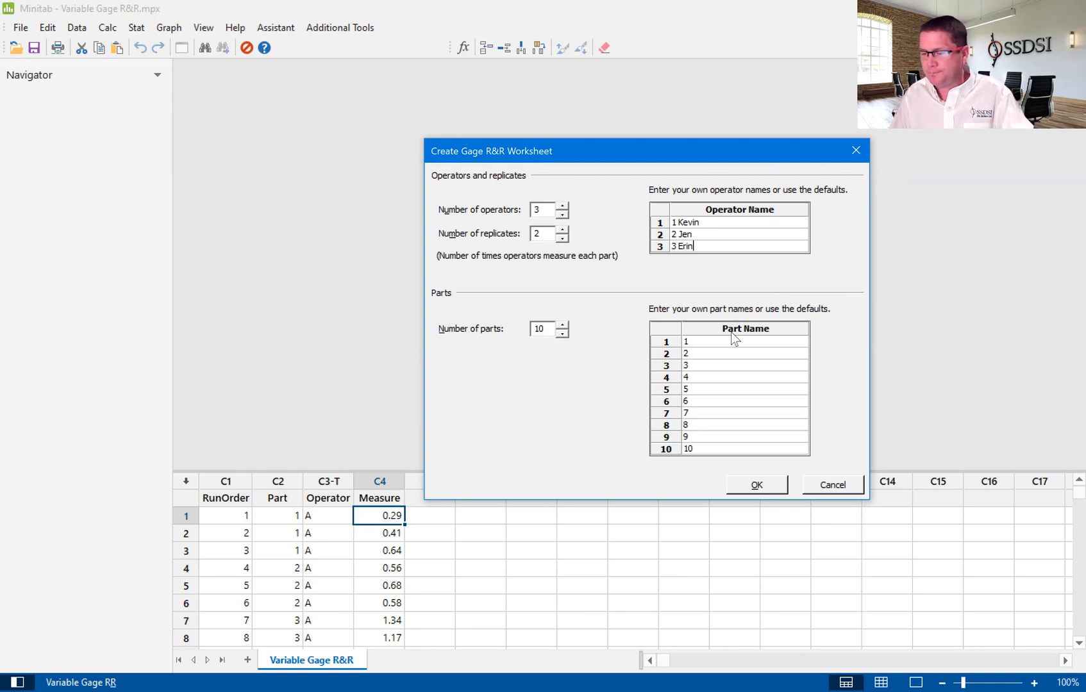
pyautogui.moveTo(771, 478)
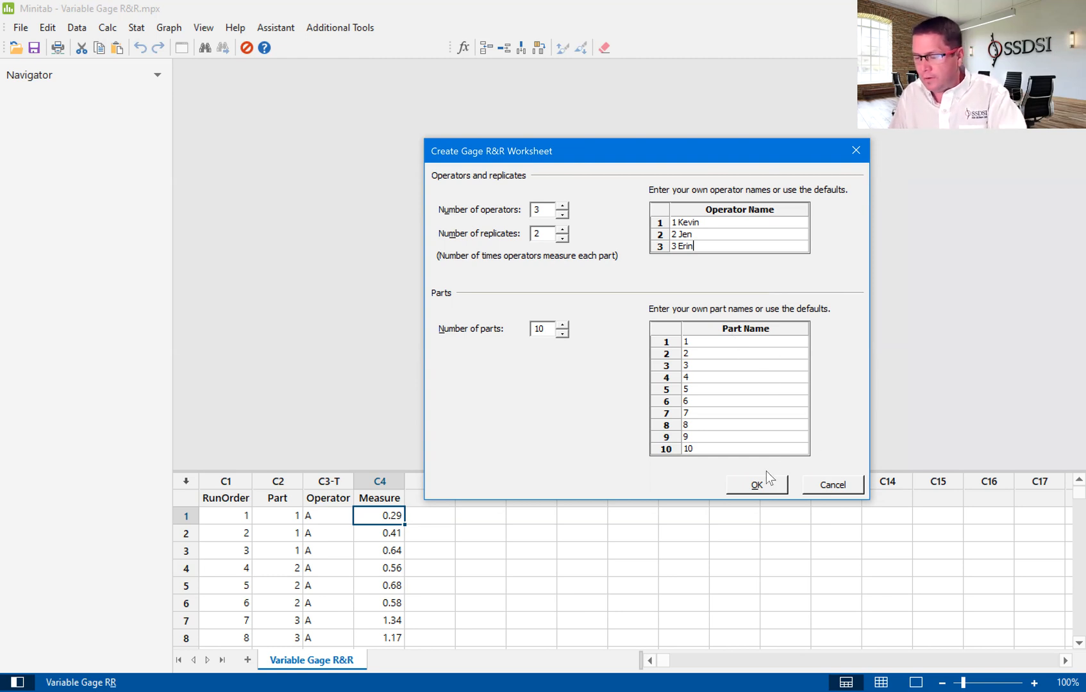
pyautogui.moveTo(773, 477)
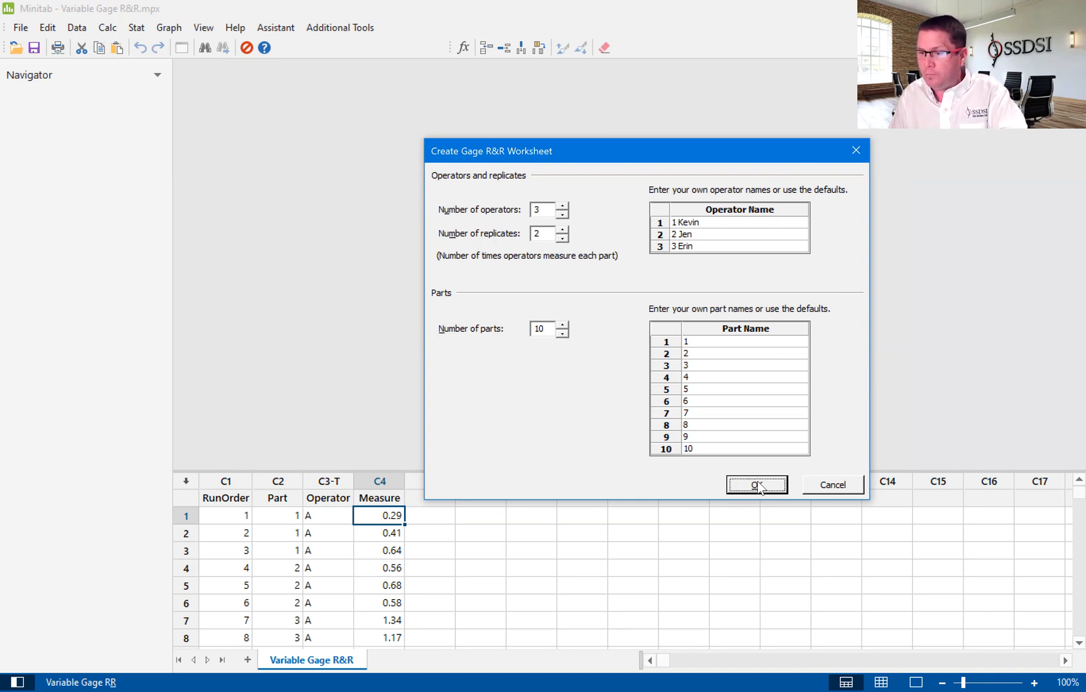
# - Generate the randomized data-collection Worksheet 2, then return to the Variable Gage R&R sheet
pyautogui.click(755, 485)
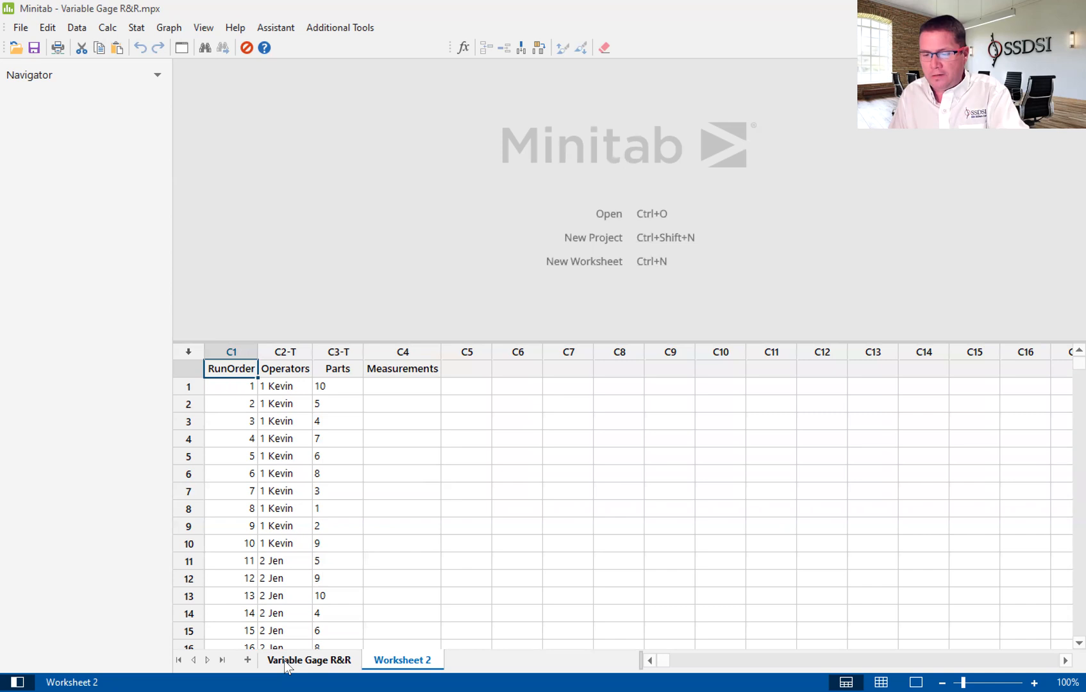
pyautogui.click(310, 660)
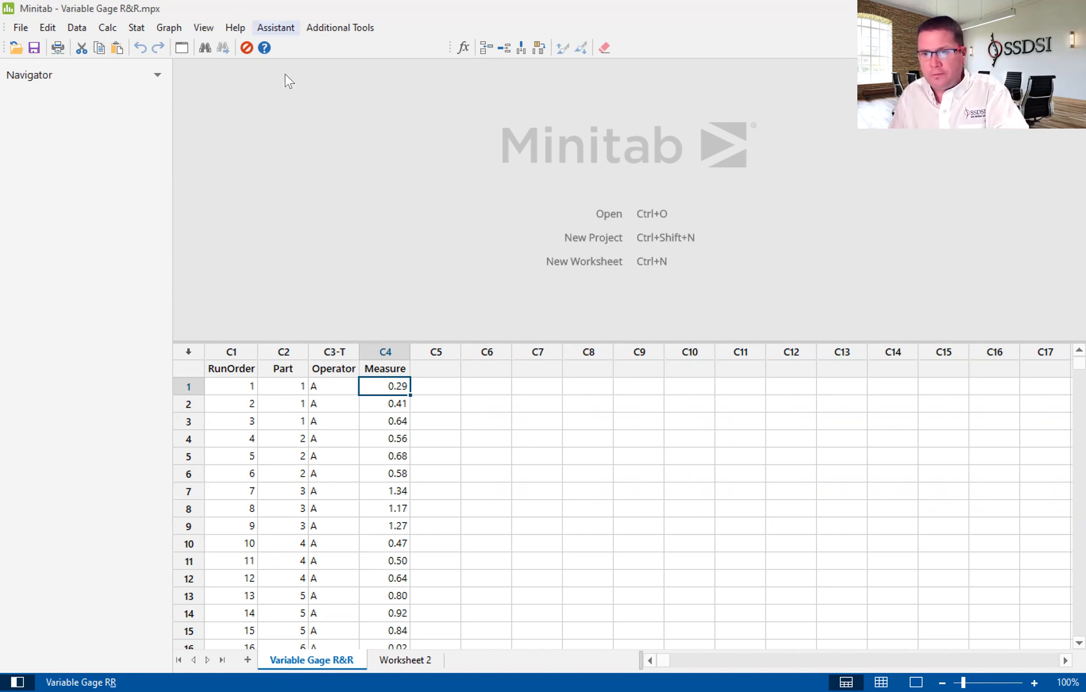
# - Start a Gage R&R Study (Crossed) analysis from the Assistant's MSA chooser
pyautogui.click(275, 28)
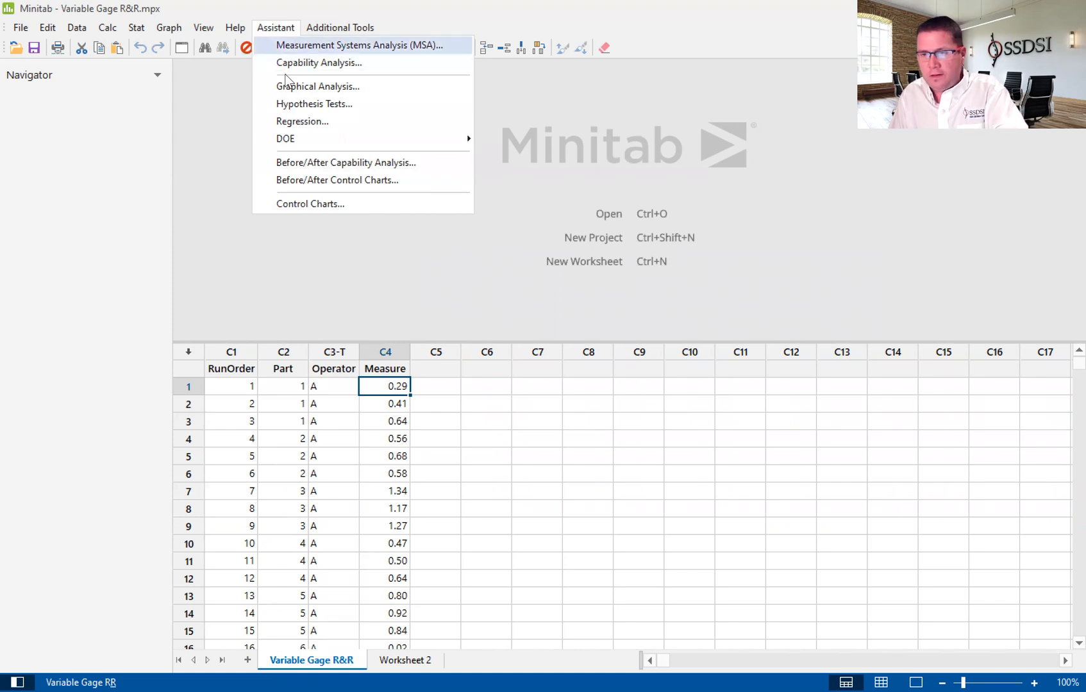
pyautogui.click(357, 45)
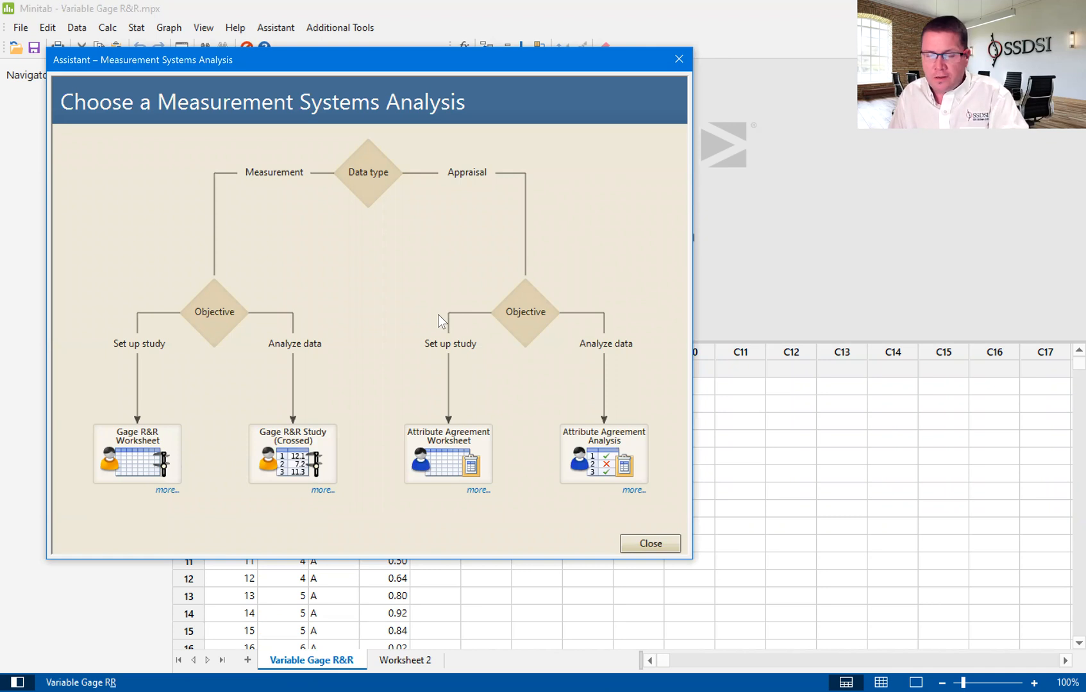
pyautogui.moveTo(355, 310)
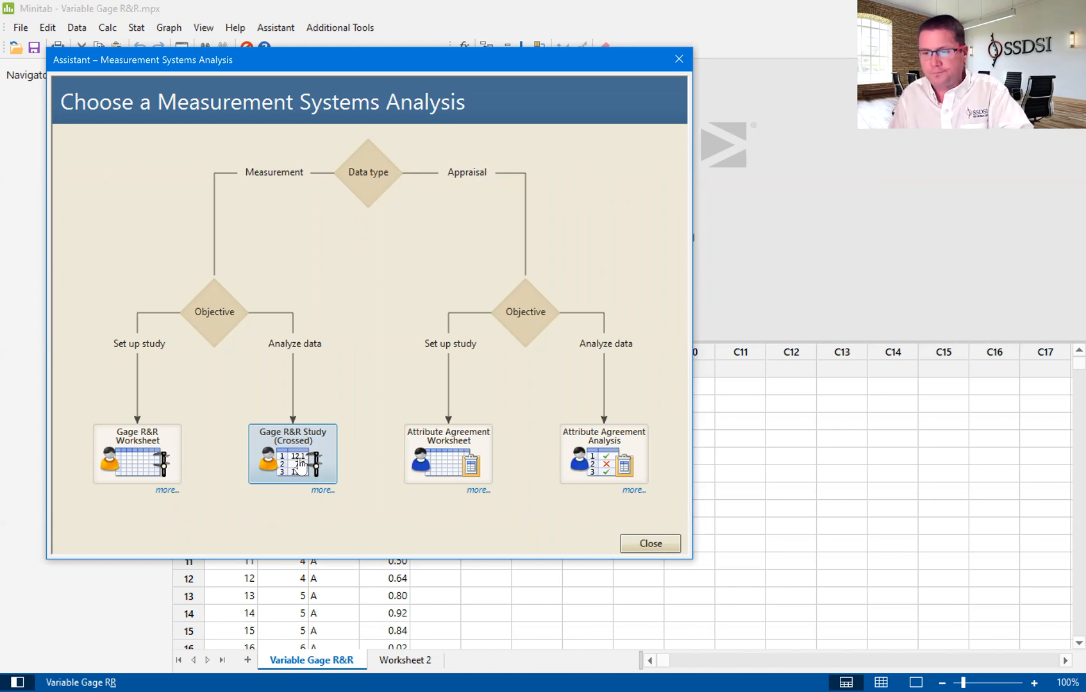
pyautogui.click(292, 455)
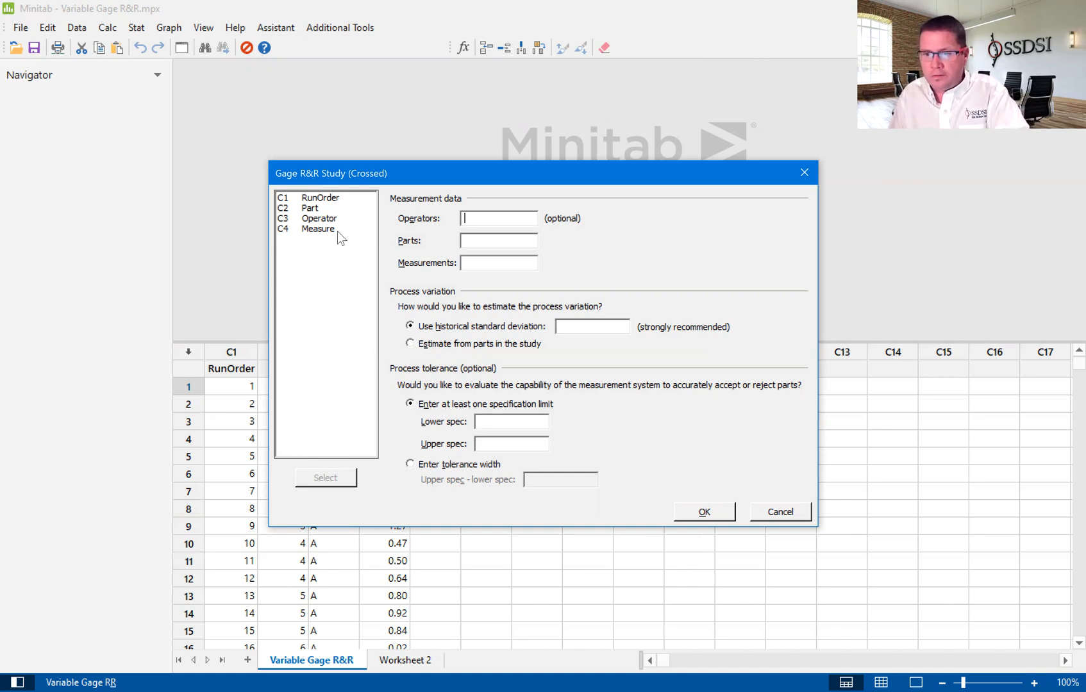
# - Use Operator as operators, Part as parts and Measure as measurements
pyautogui.write('Operator')
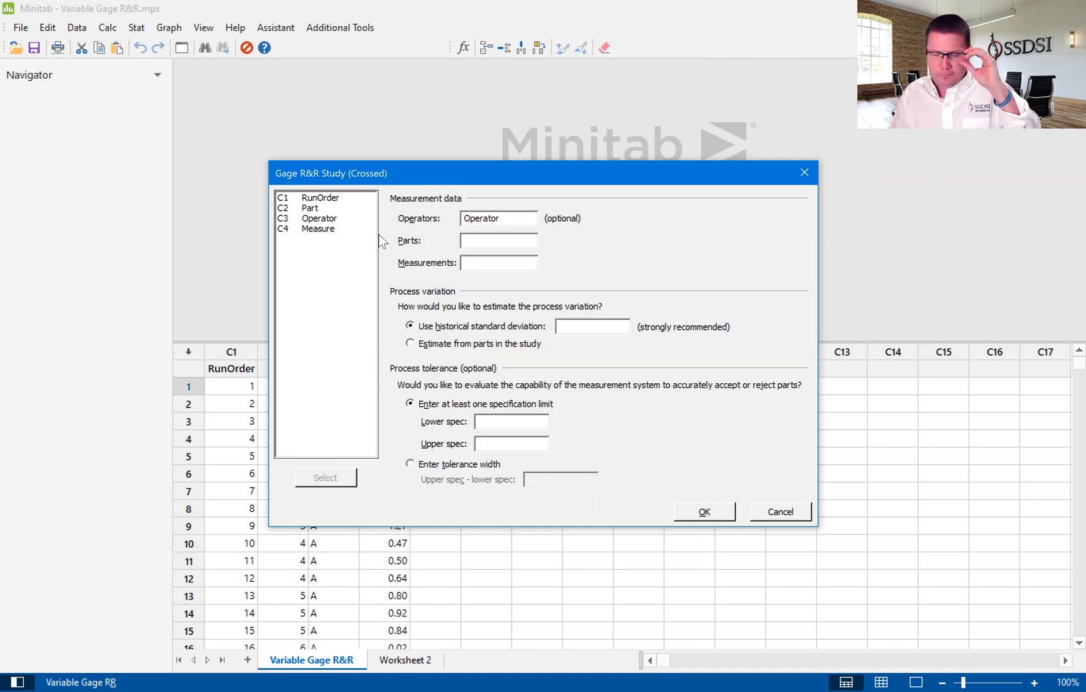
pyautogui.click(497, 240)
pyautogui.write('Part')
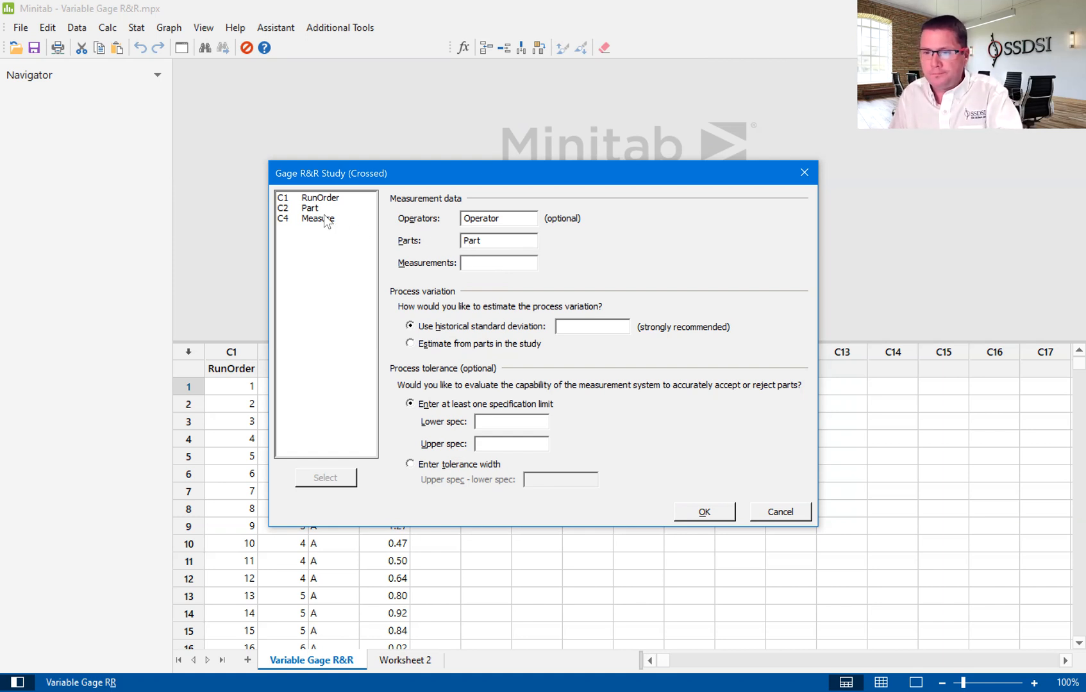
pyautogui.click(498, 262)
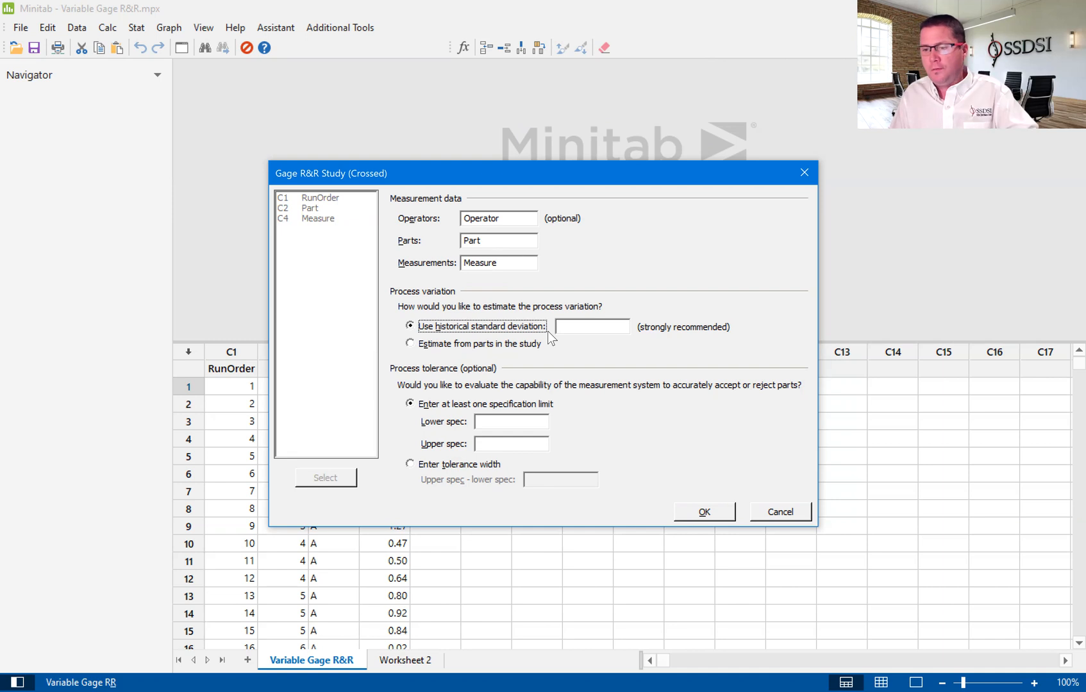
pyautogui.moveTo(415, 351)
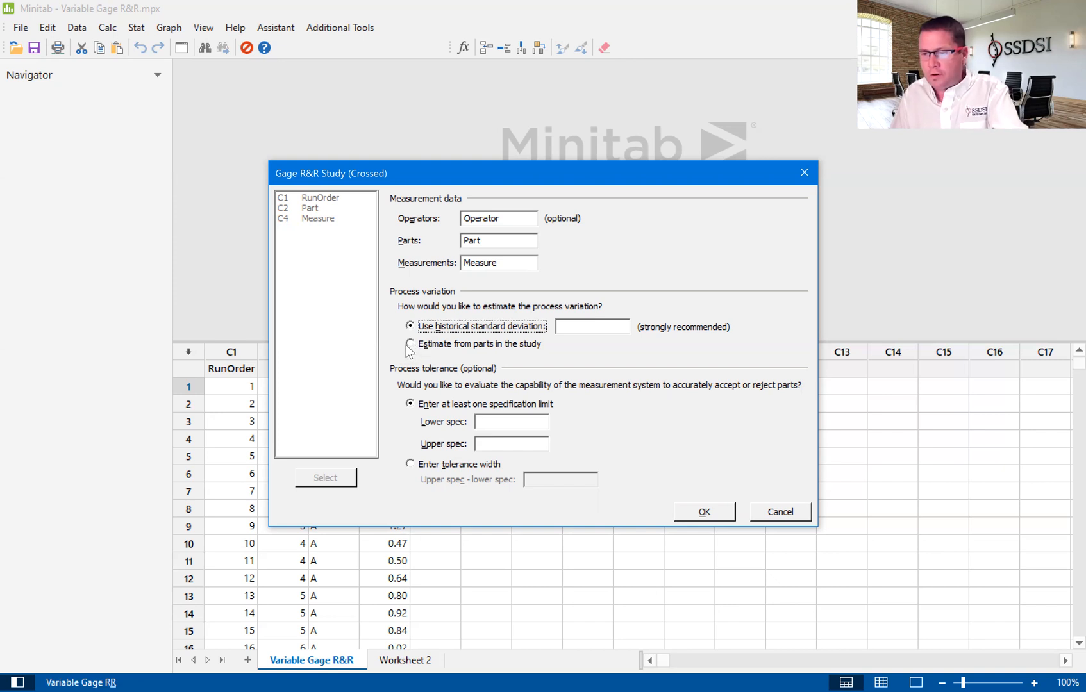
# - Estimate process variation from the study parts and evaluate capability with tolerance width 6
pyautogui.click(410, 344)
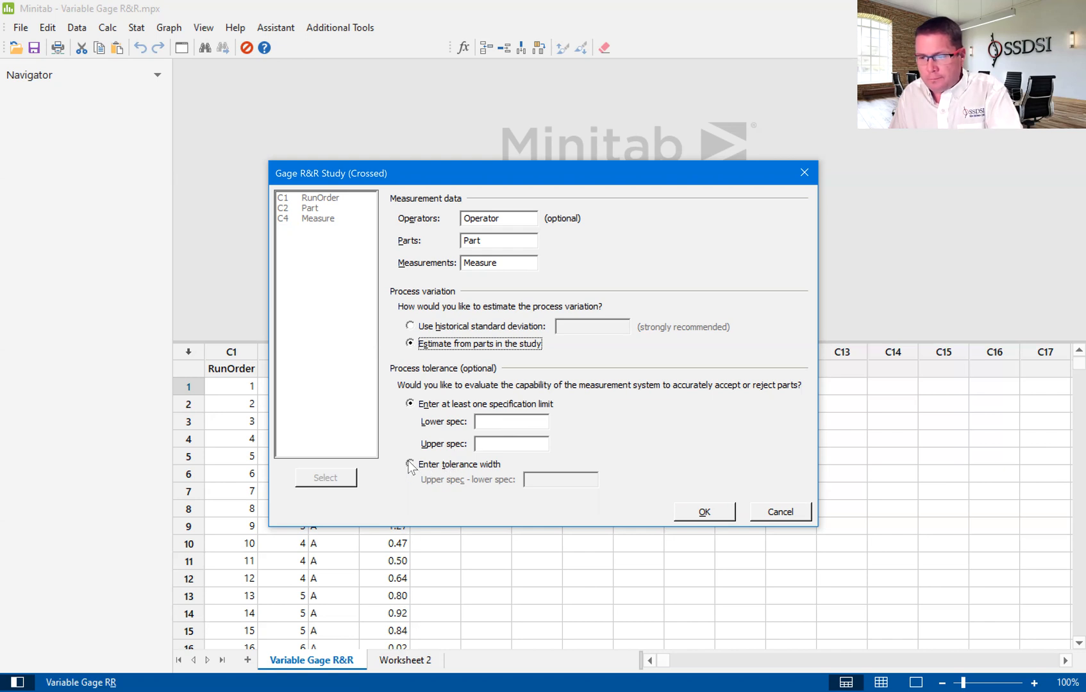
pyautogui.click(410, 464)
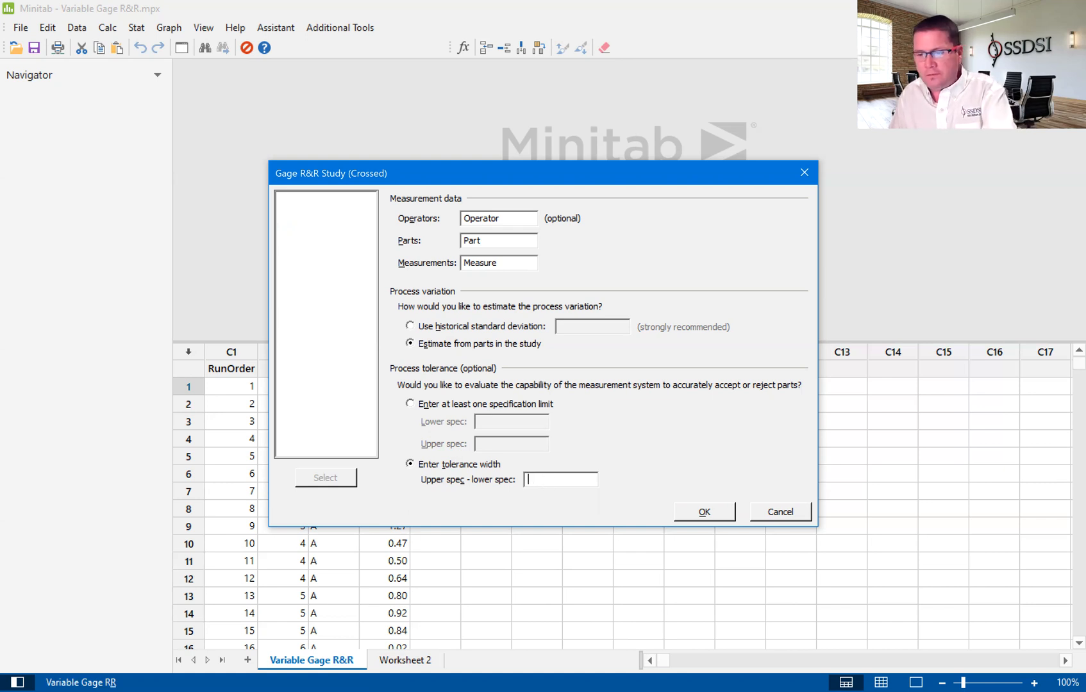
pyautogui.write('6')
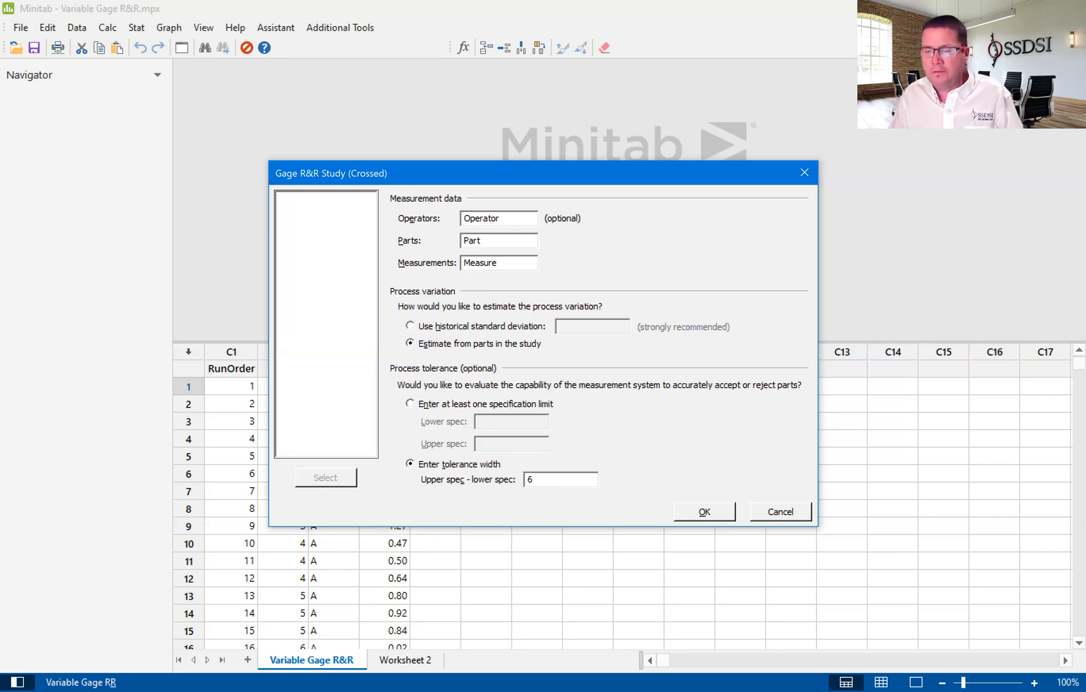
pyautogui.click(559, 479)
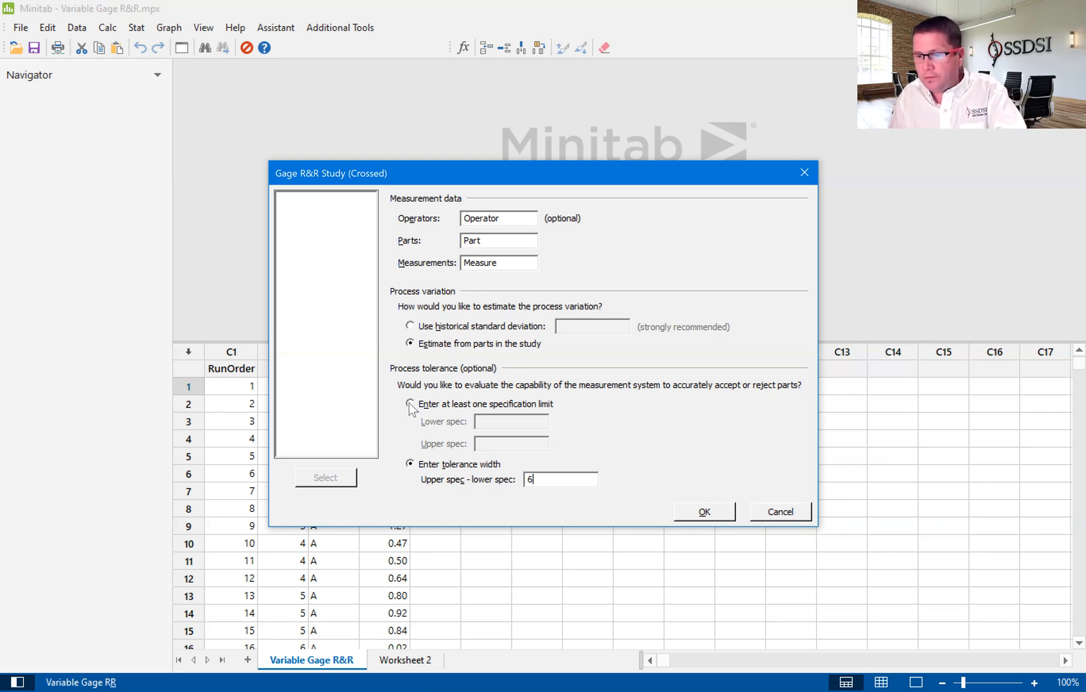
# - Change the tolerance width (upper spec minus lower spec) to 3 and run the study
pyautogui.click(410, 404)
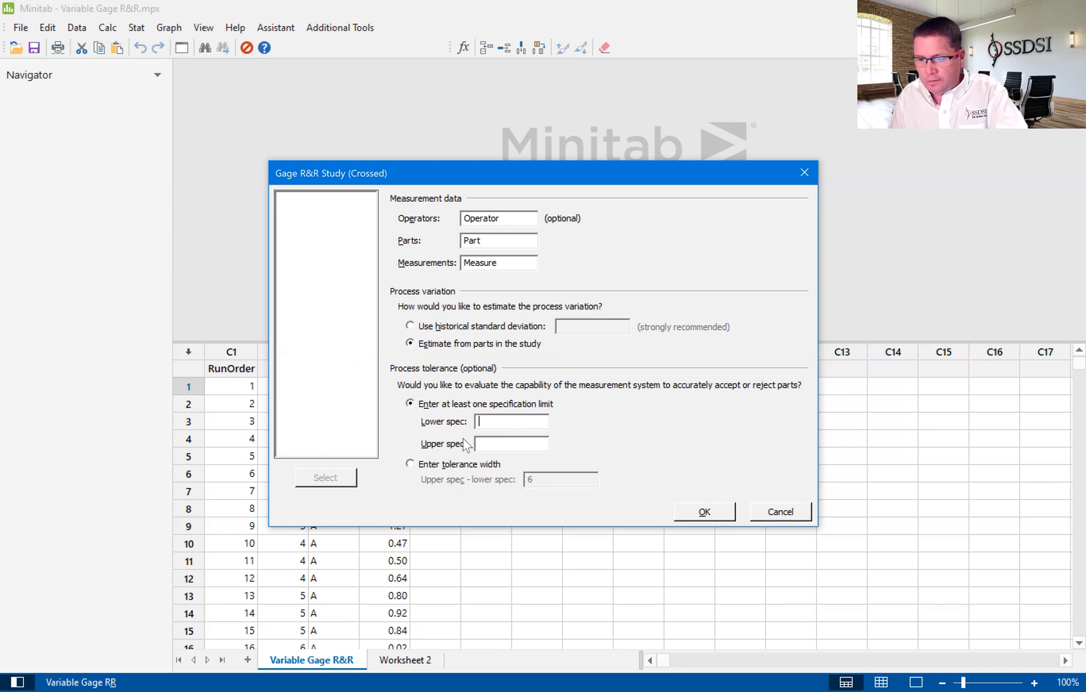
pyautogui.click(411, 464)
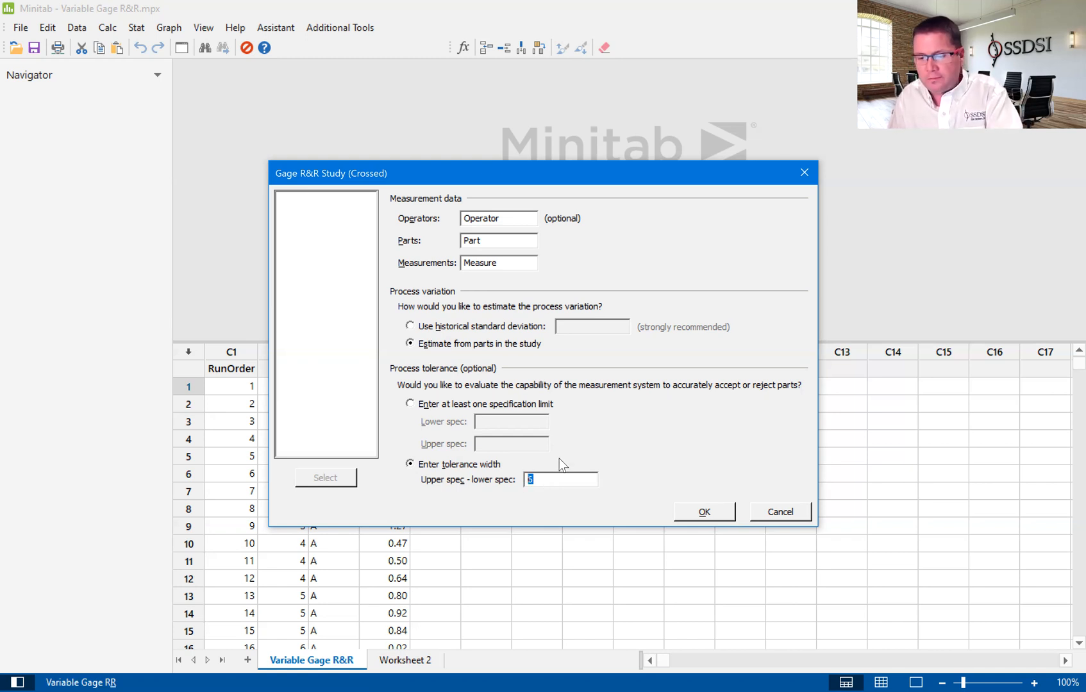
pyautogui.write('3')
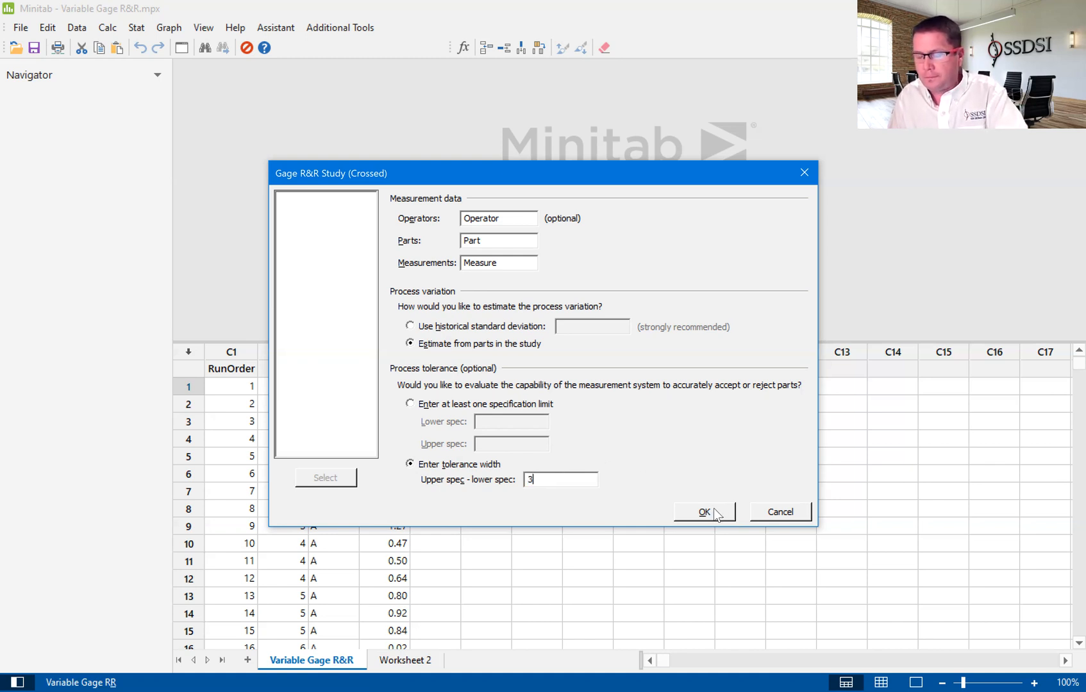
pyautogui.moveTo(711, 494)
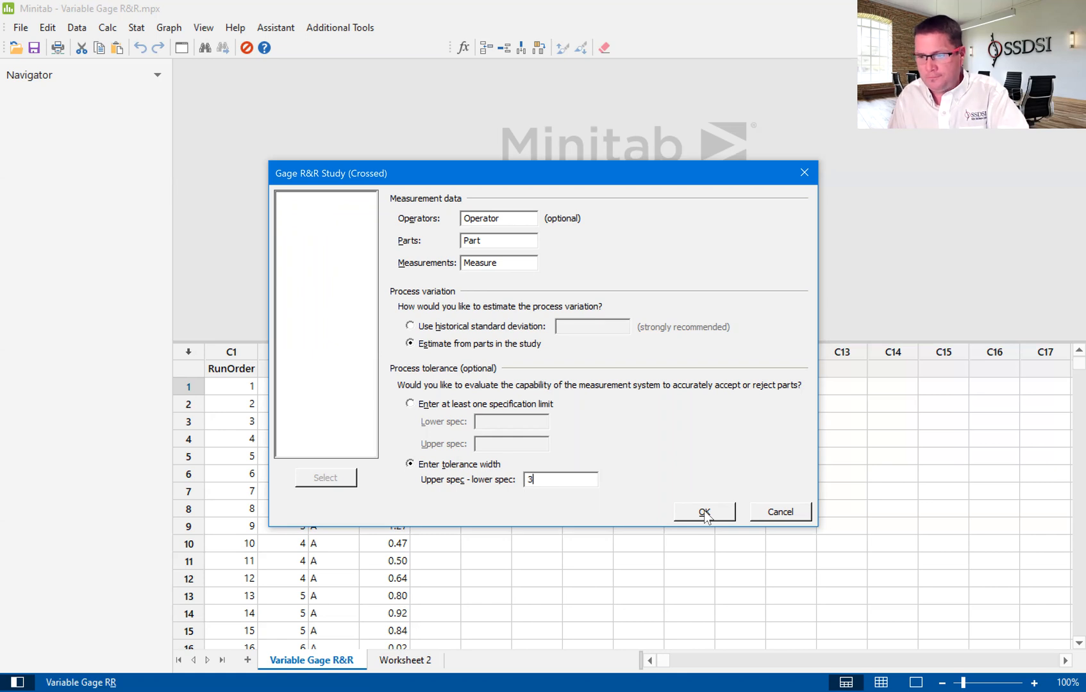
pyautogui.click(704, 511)
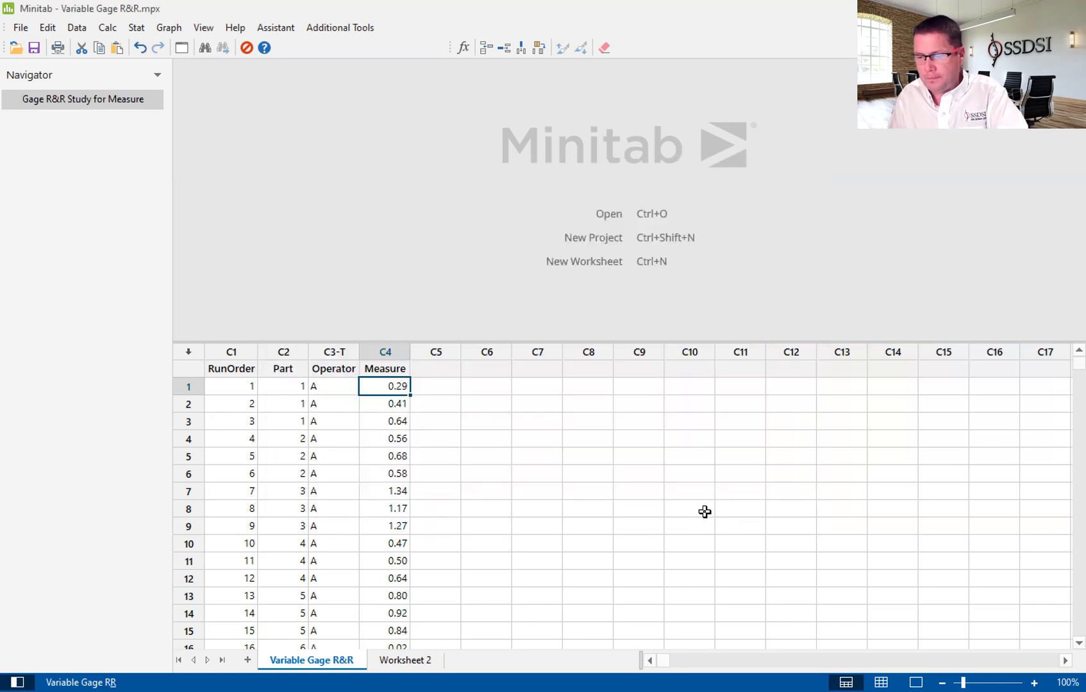
# - Display the Gage R&R Study for Measure report: 45.4% process variation, 58.9% of tolerance, plus report card
pyautogui.click(80, 99)
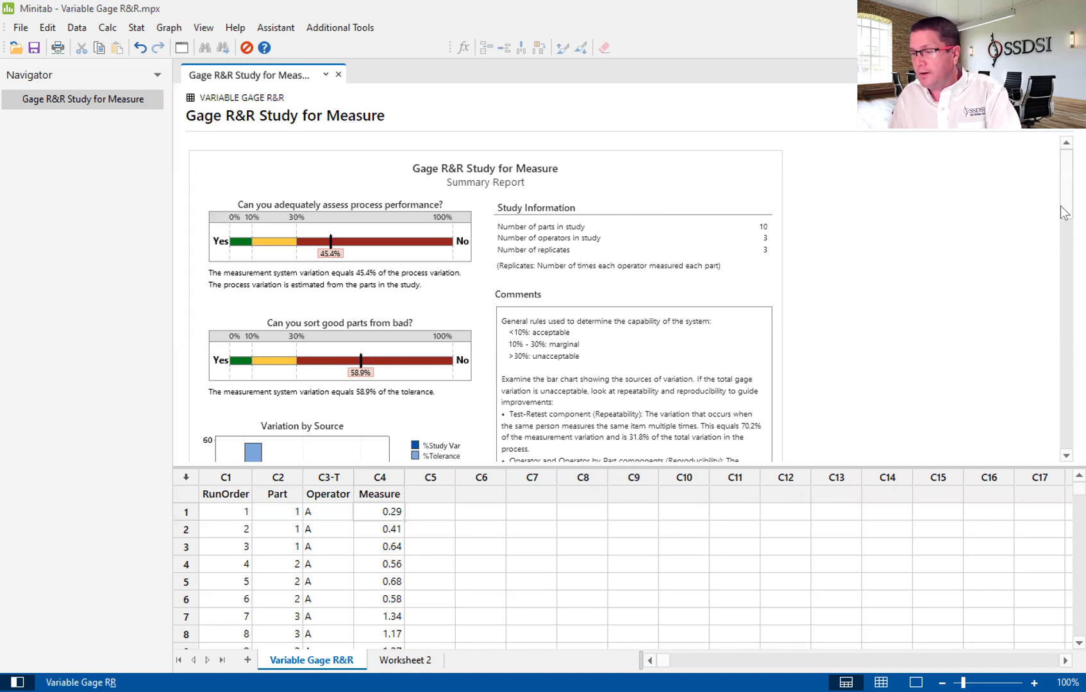
pyautogui.scroll(-3)
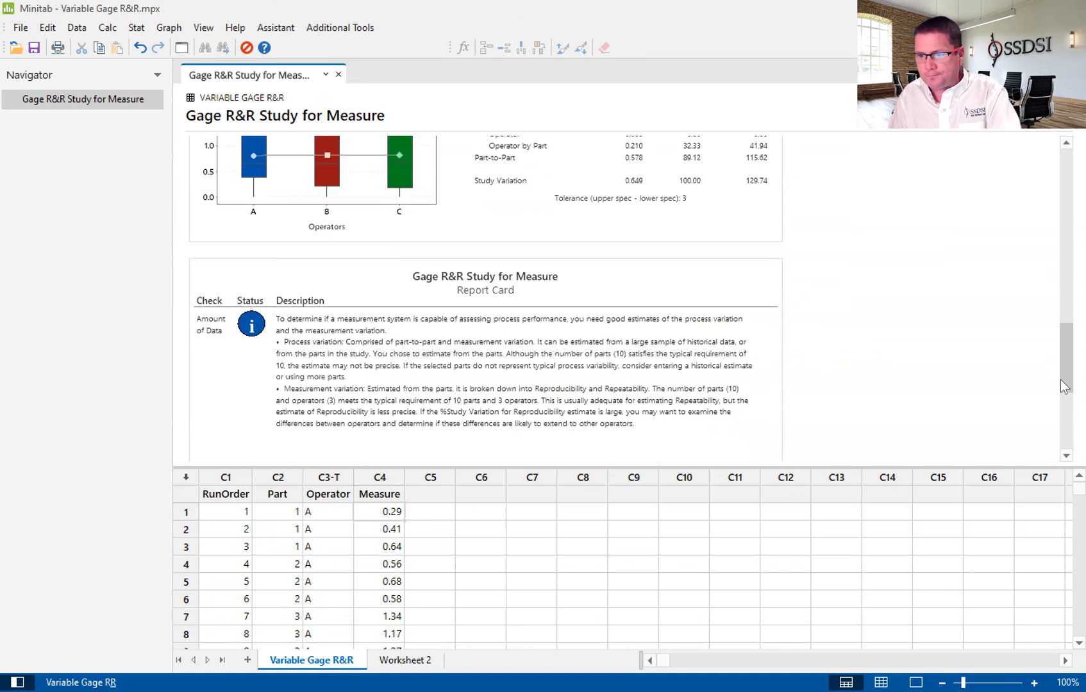
# - Scroll the output pane down toward the Report Card section for Measure
pyautogui.scroll(-3)
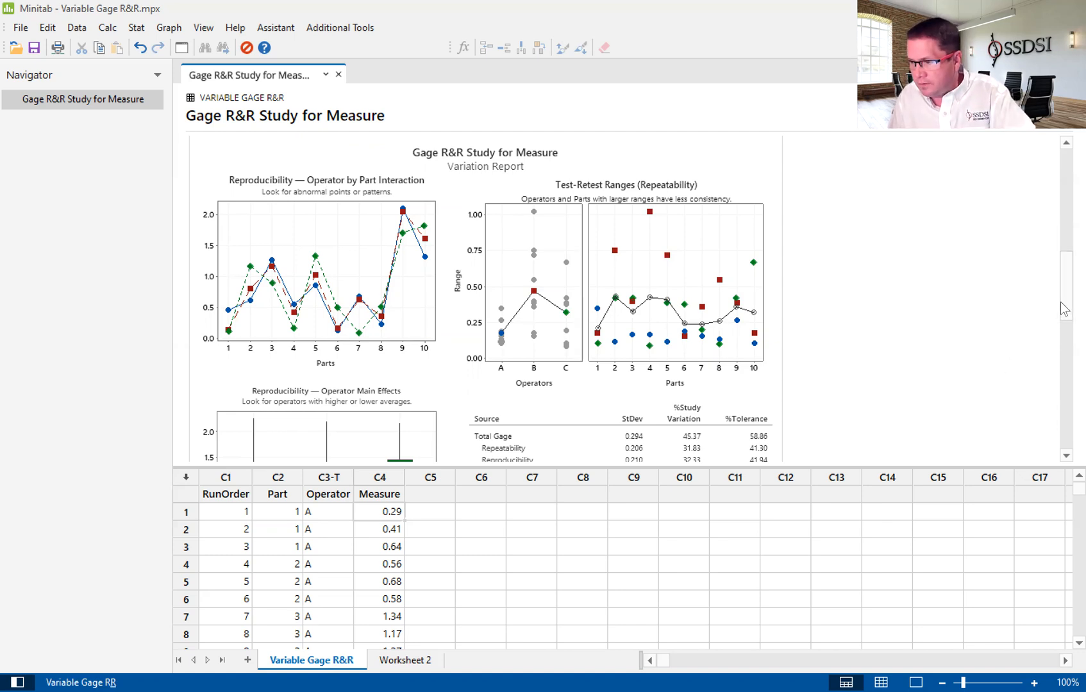
# - Scroll to the Variation Report showing Total Gage 45.37% study variation and 58.86% tolerance
pyautogui.scroll(-3)
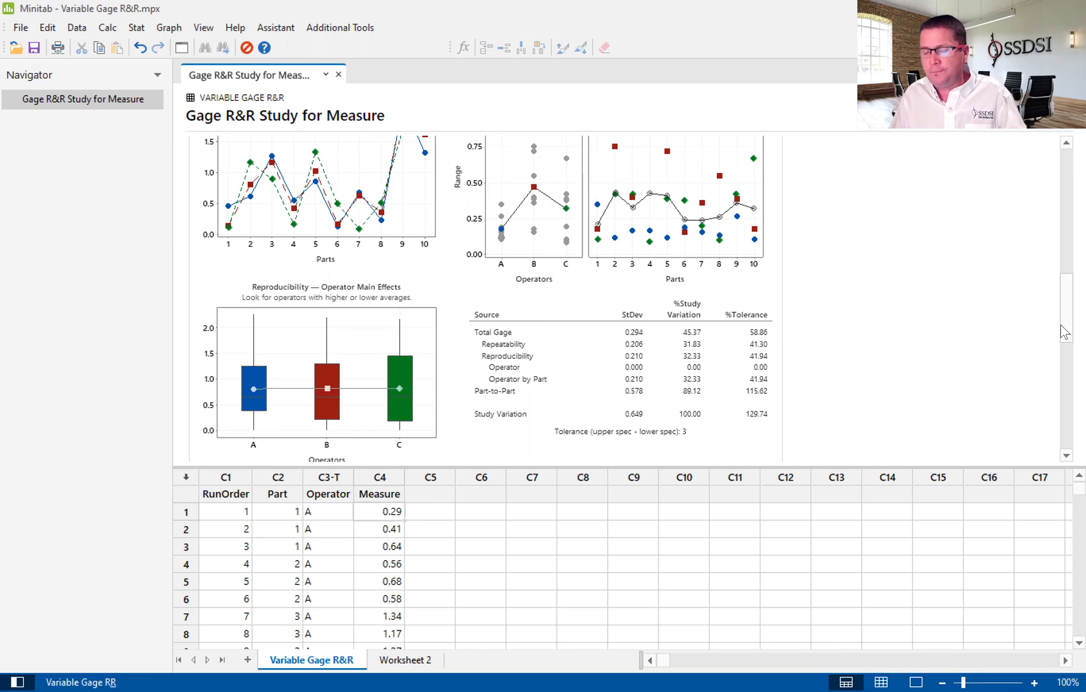
pyautogui.moveTo(1010, 336)
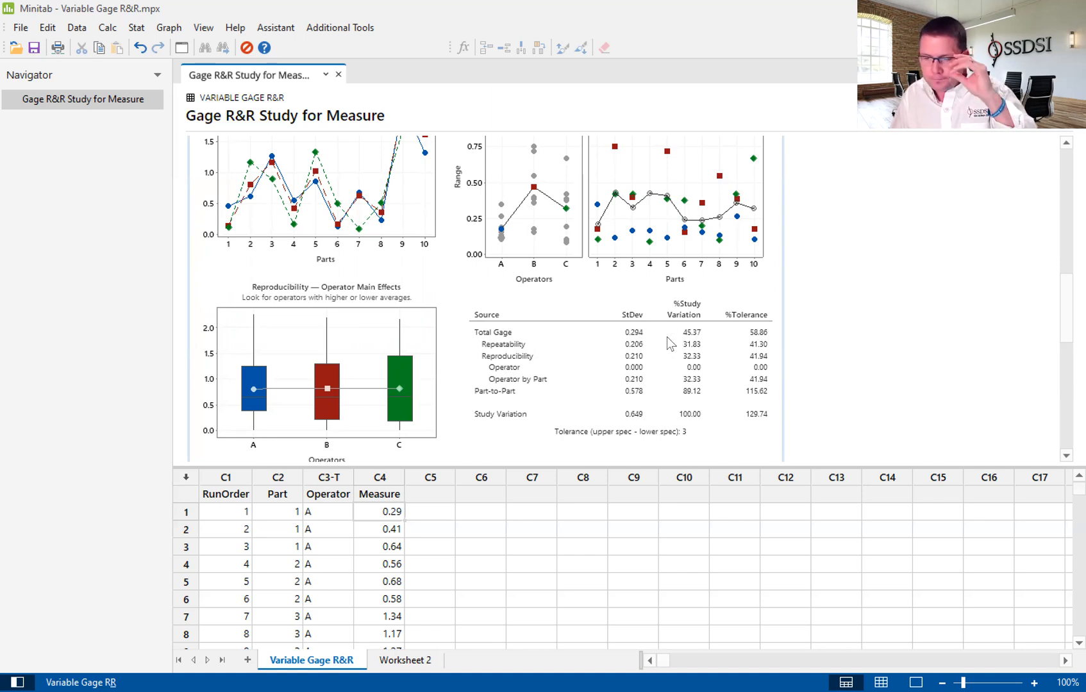
pyautogui.moveTo(515, 337)
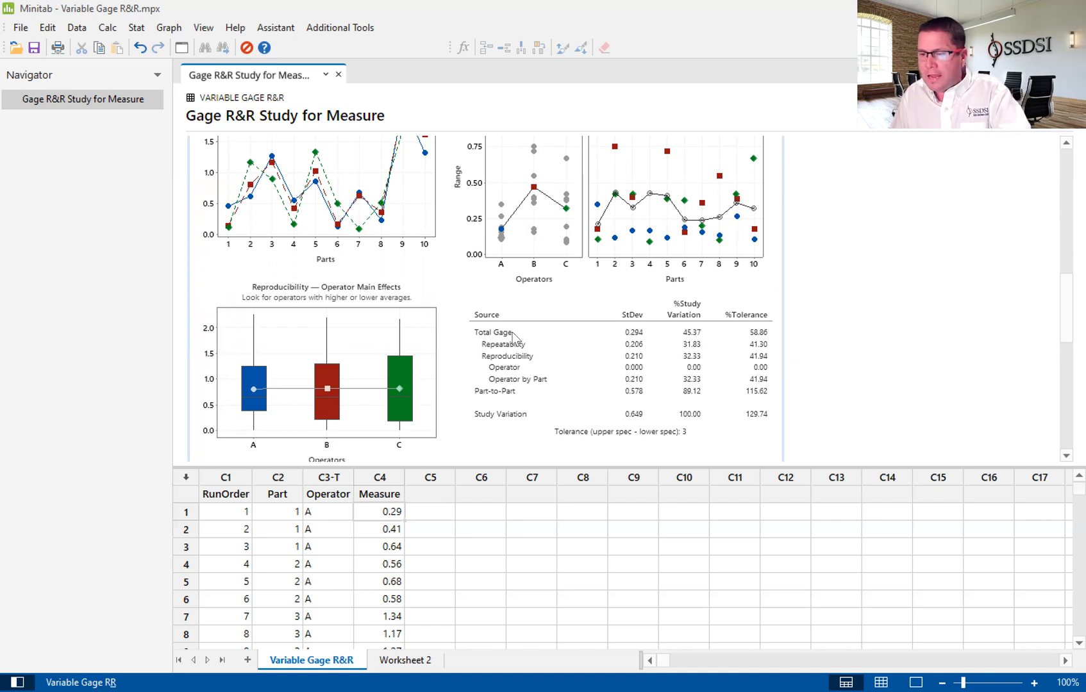
pyautogui.moveTo(566, 331)
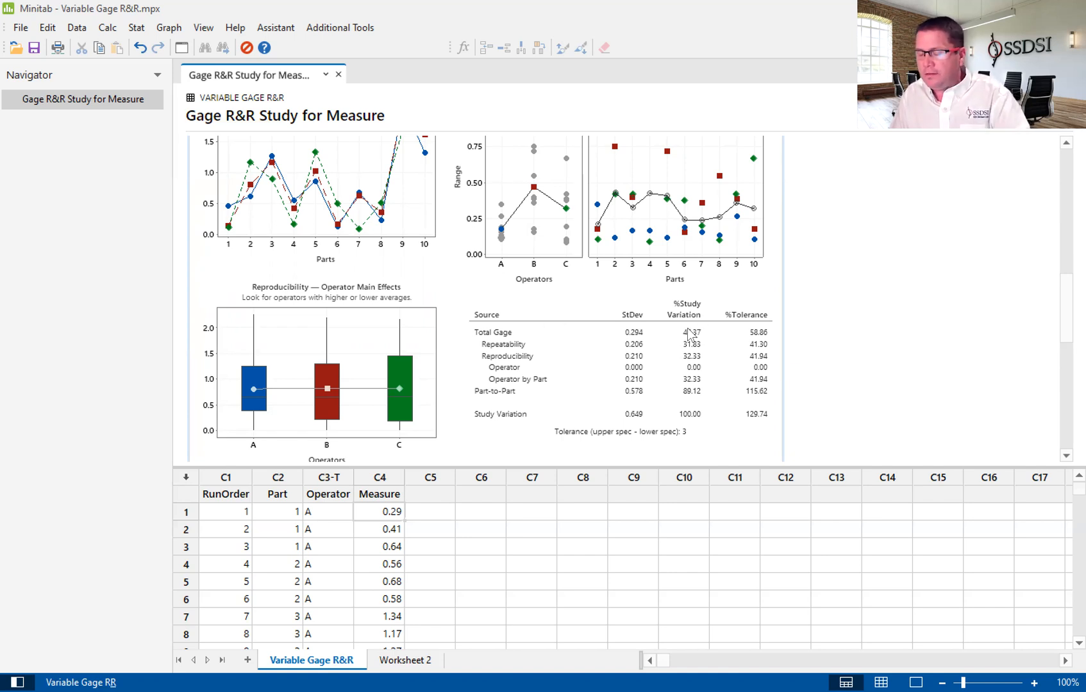
pyautogui.moveTo(680, 335)
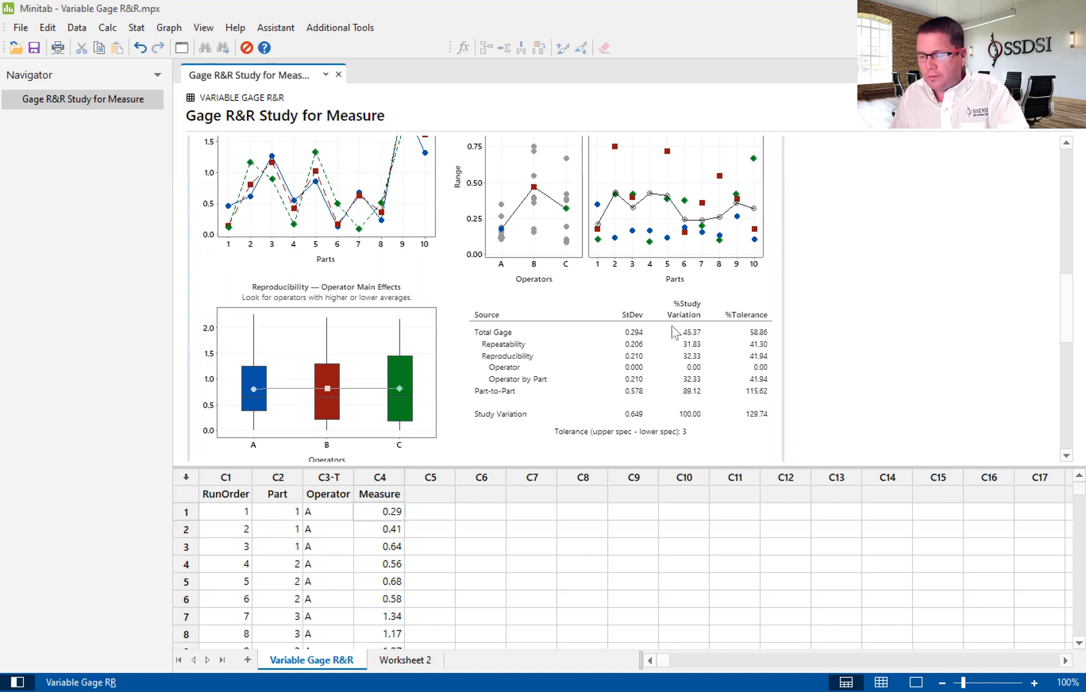
pyautogui.moveTo(705, 323)
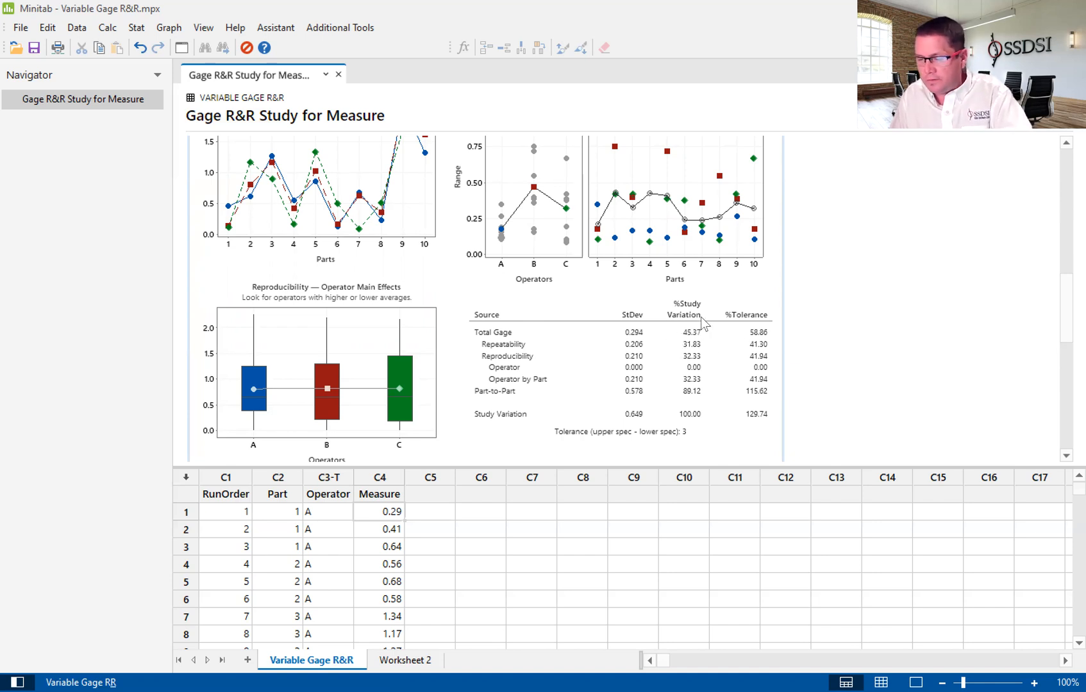
pyautogui.moveTo(737, 338)
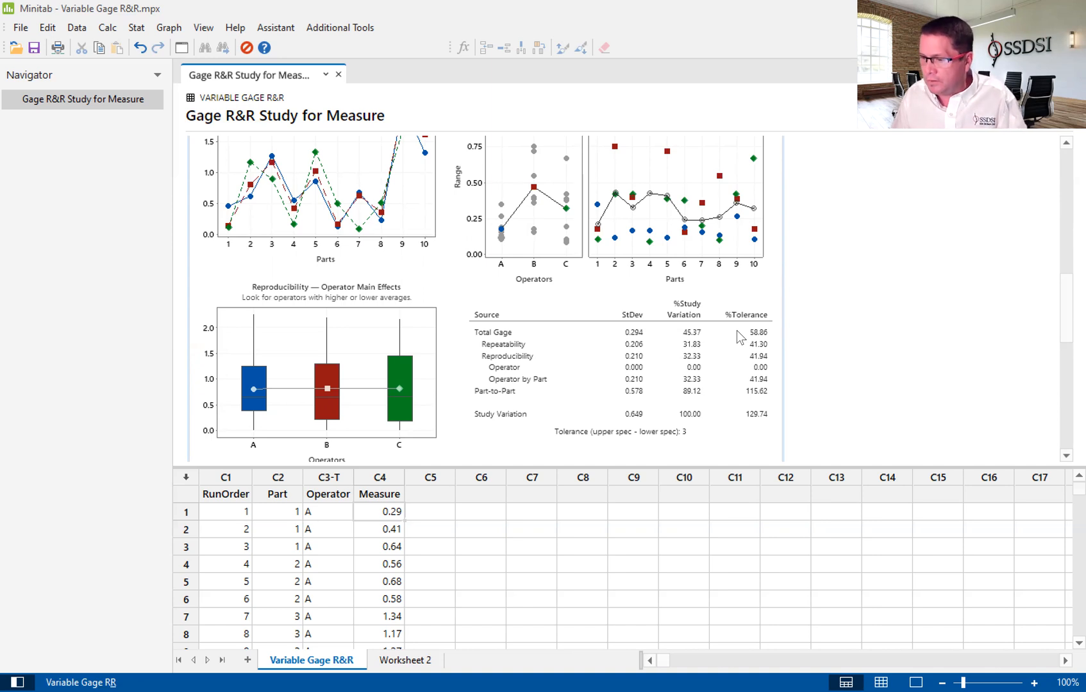
pyautogui.moveTo(694, 344)
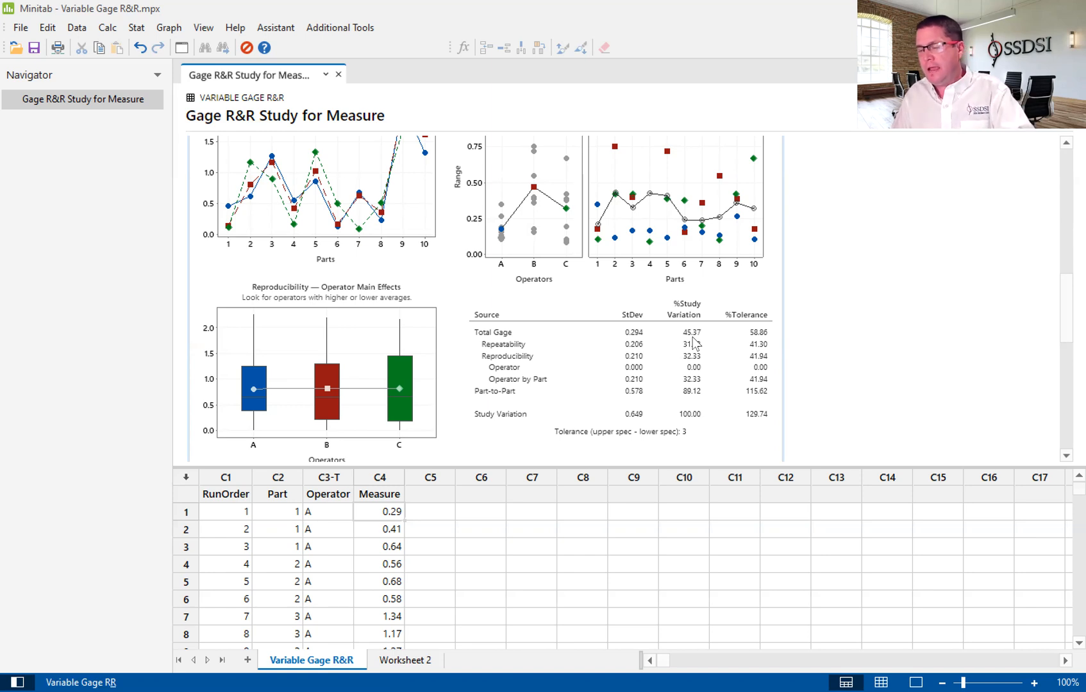
pyautogui.moveTo(745, 350)
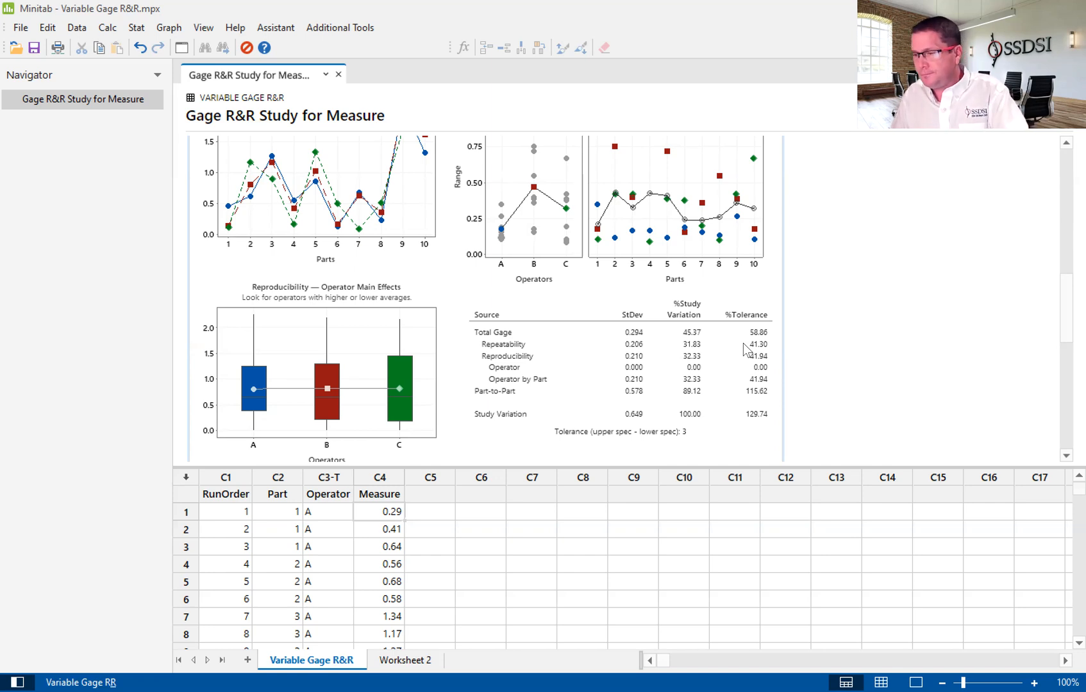
pyautogui.scroll(-3)
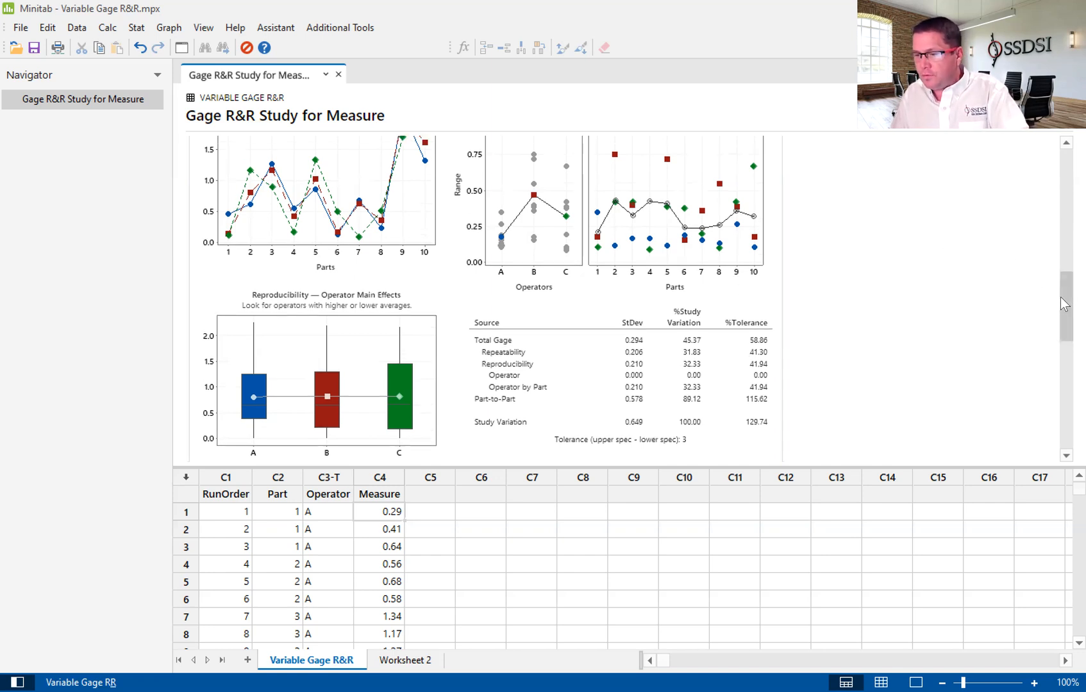
# - Scroll the output pane to the Summary Report's Variation by Source chart
pyautogui.scroll(-3)
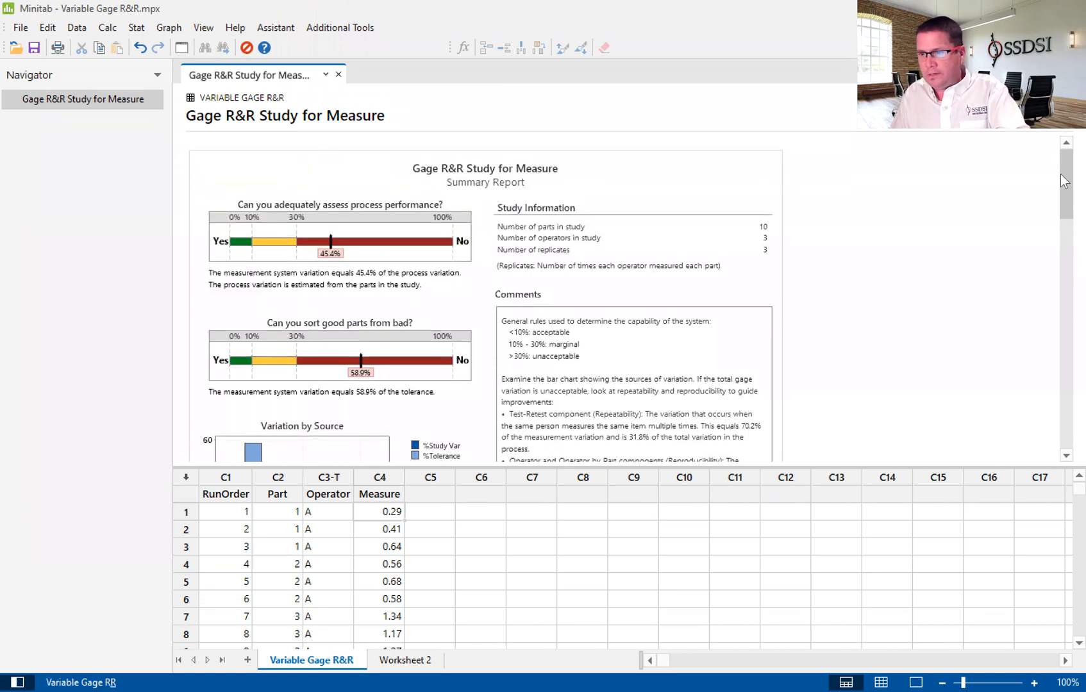
pyautogui.scroll(-3)
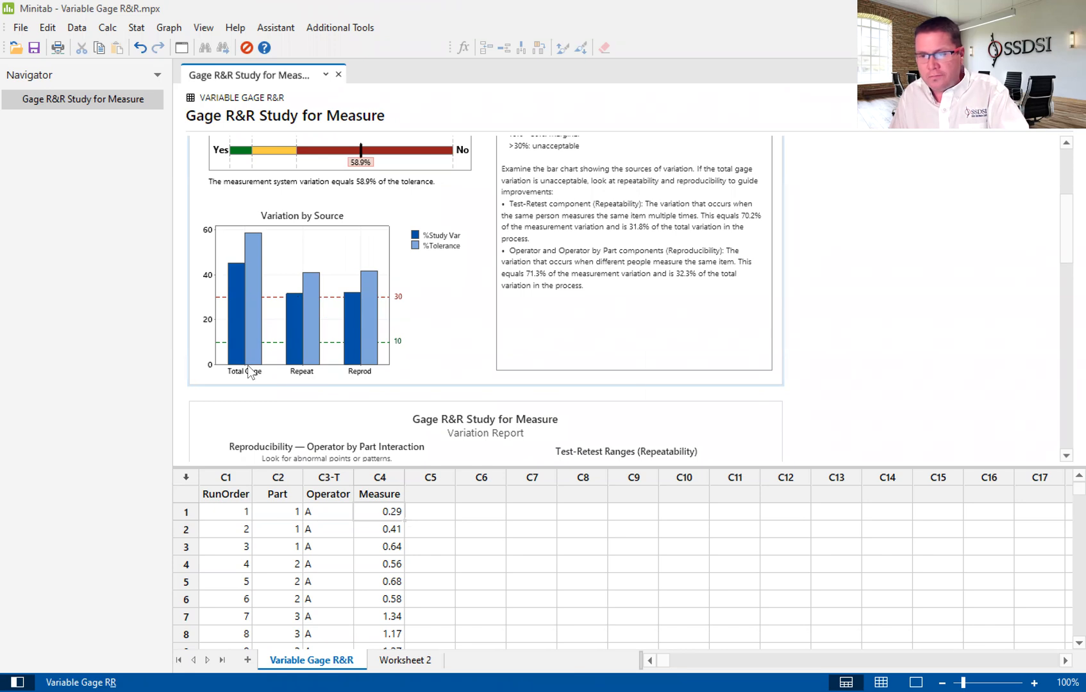
pyautogui.moveTo(230, 347)
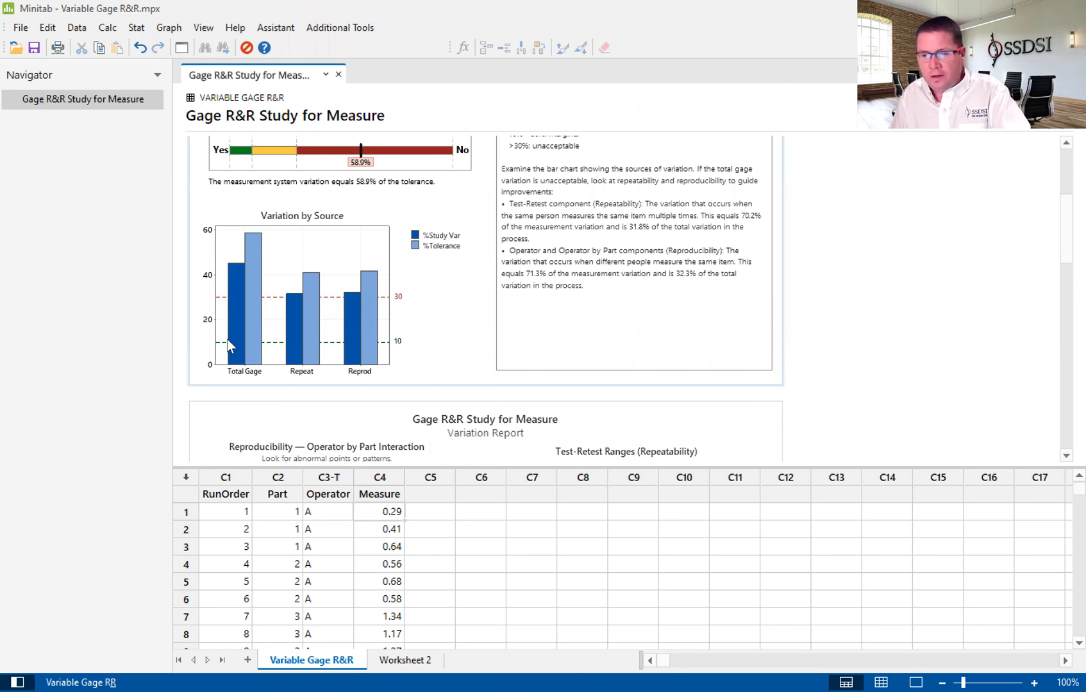
pyautogui.moveTo(267, 344)
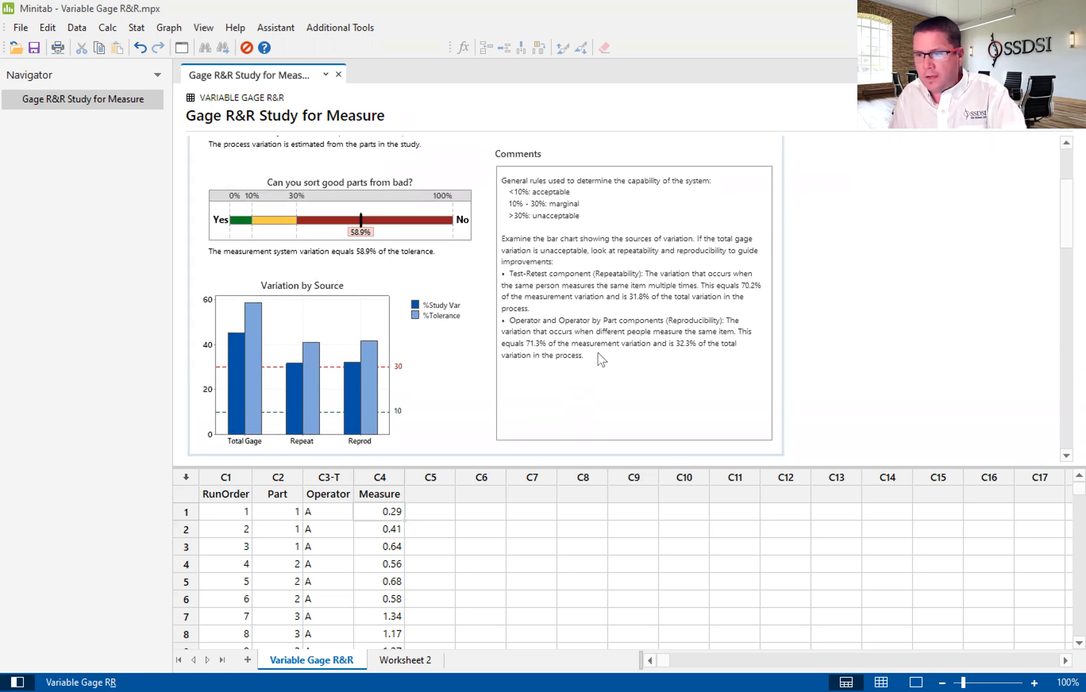
pyautogui.moveTo(582, 351)
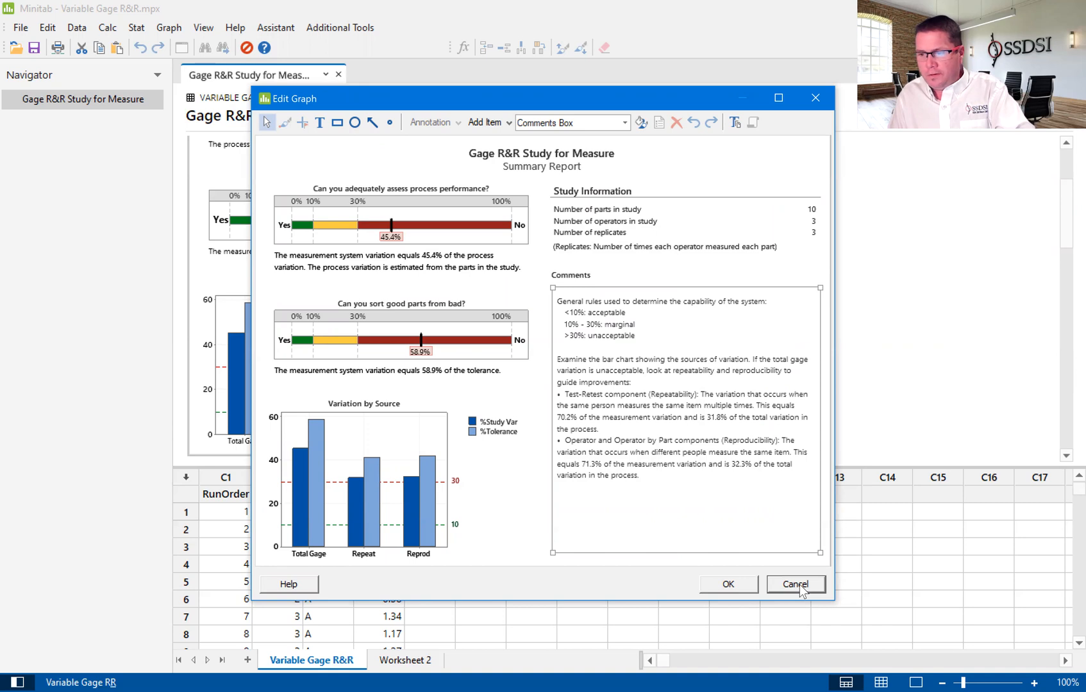
pyautogui.click(793, 583)
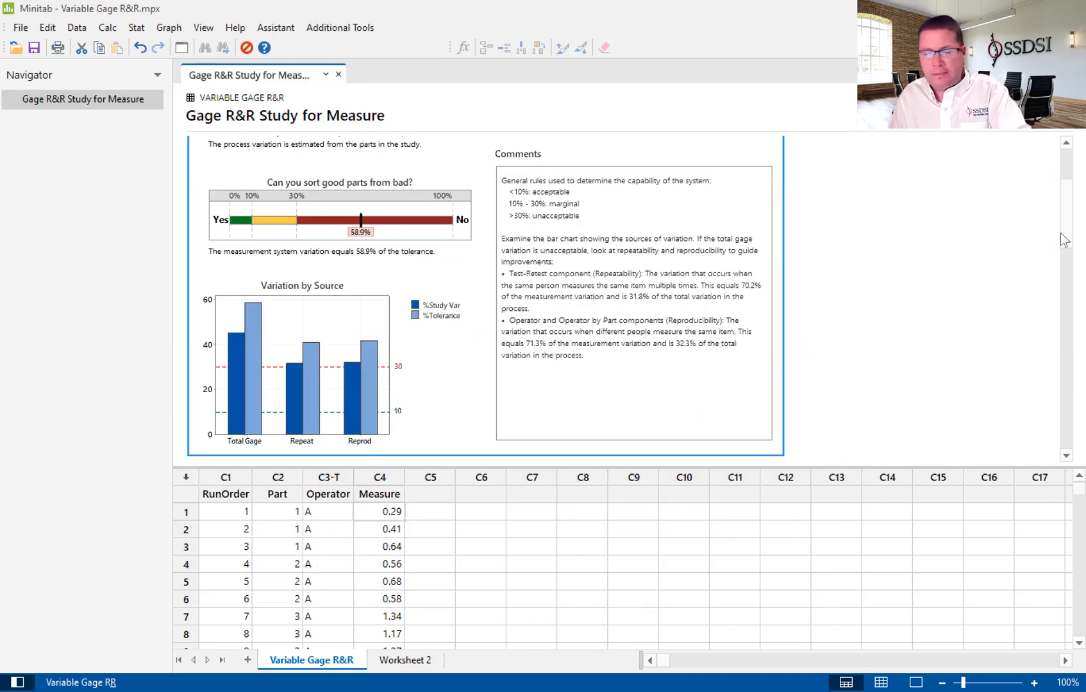